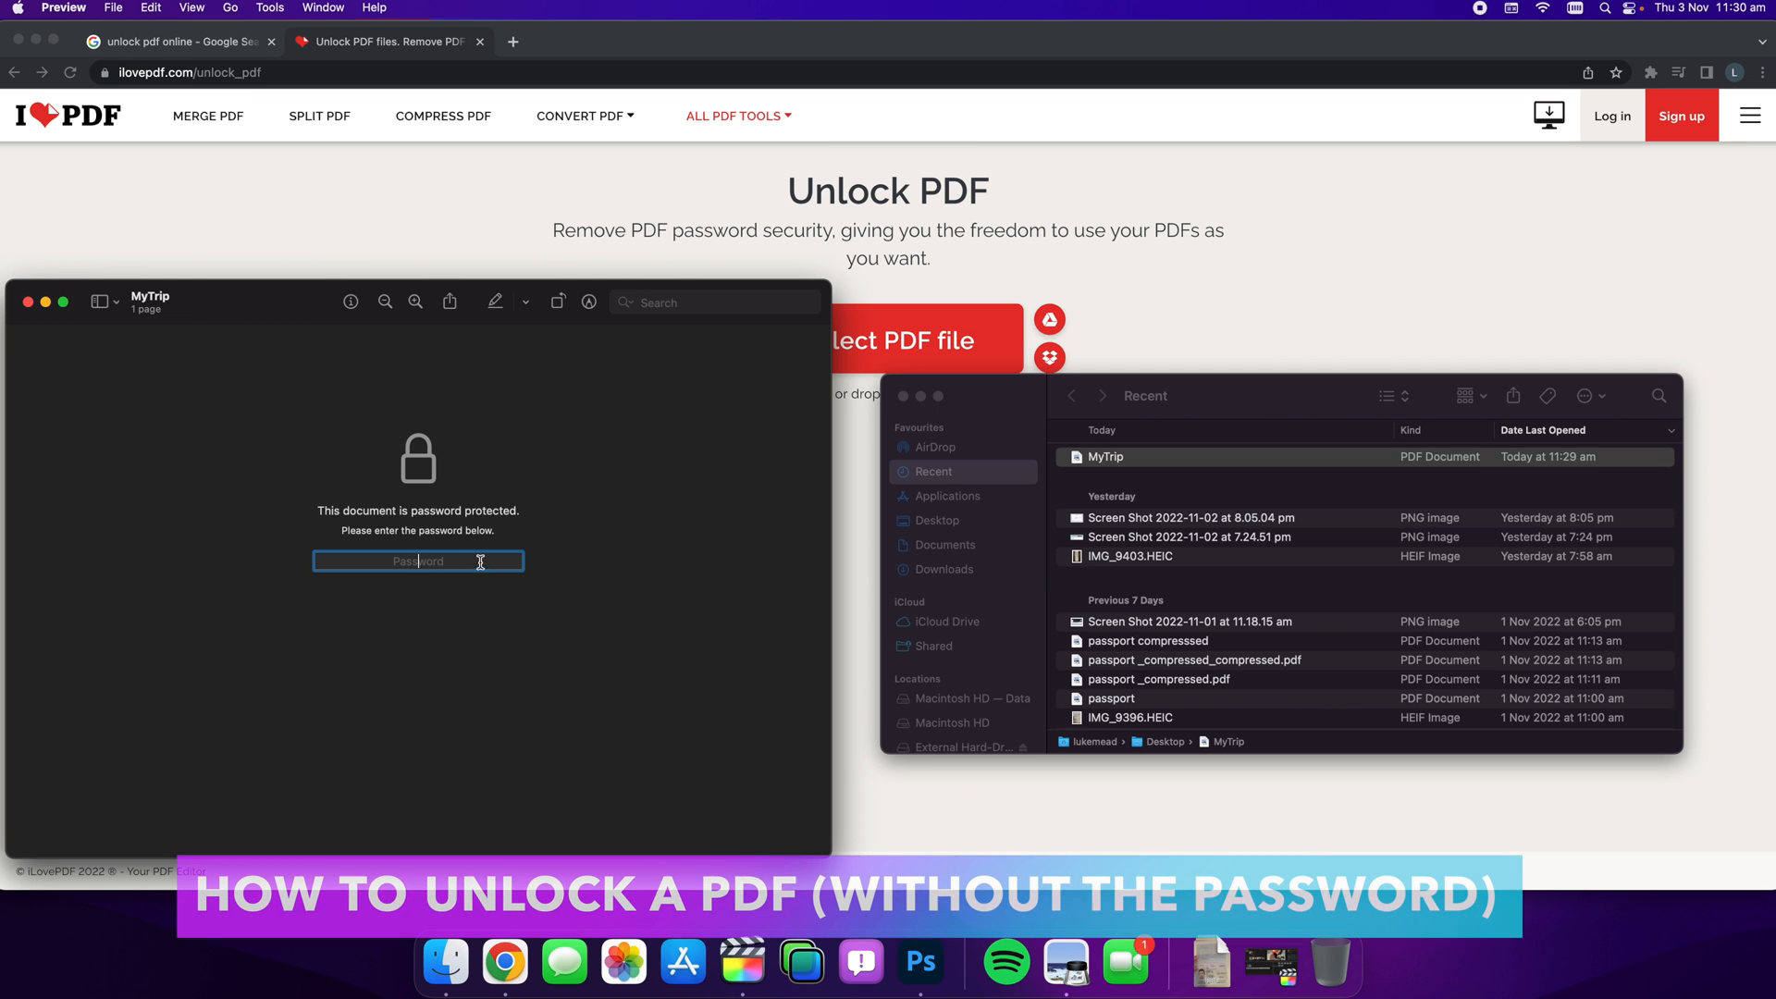
Step: Leave the locked MyTrip PDF's password prompt and switch to Chrome's iLovePDF Unlock PDF page
{"action": "left_click", "coordinate": [1105, 457]}
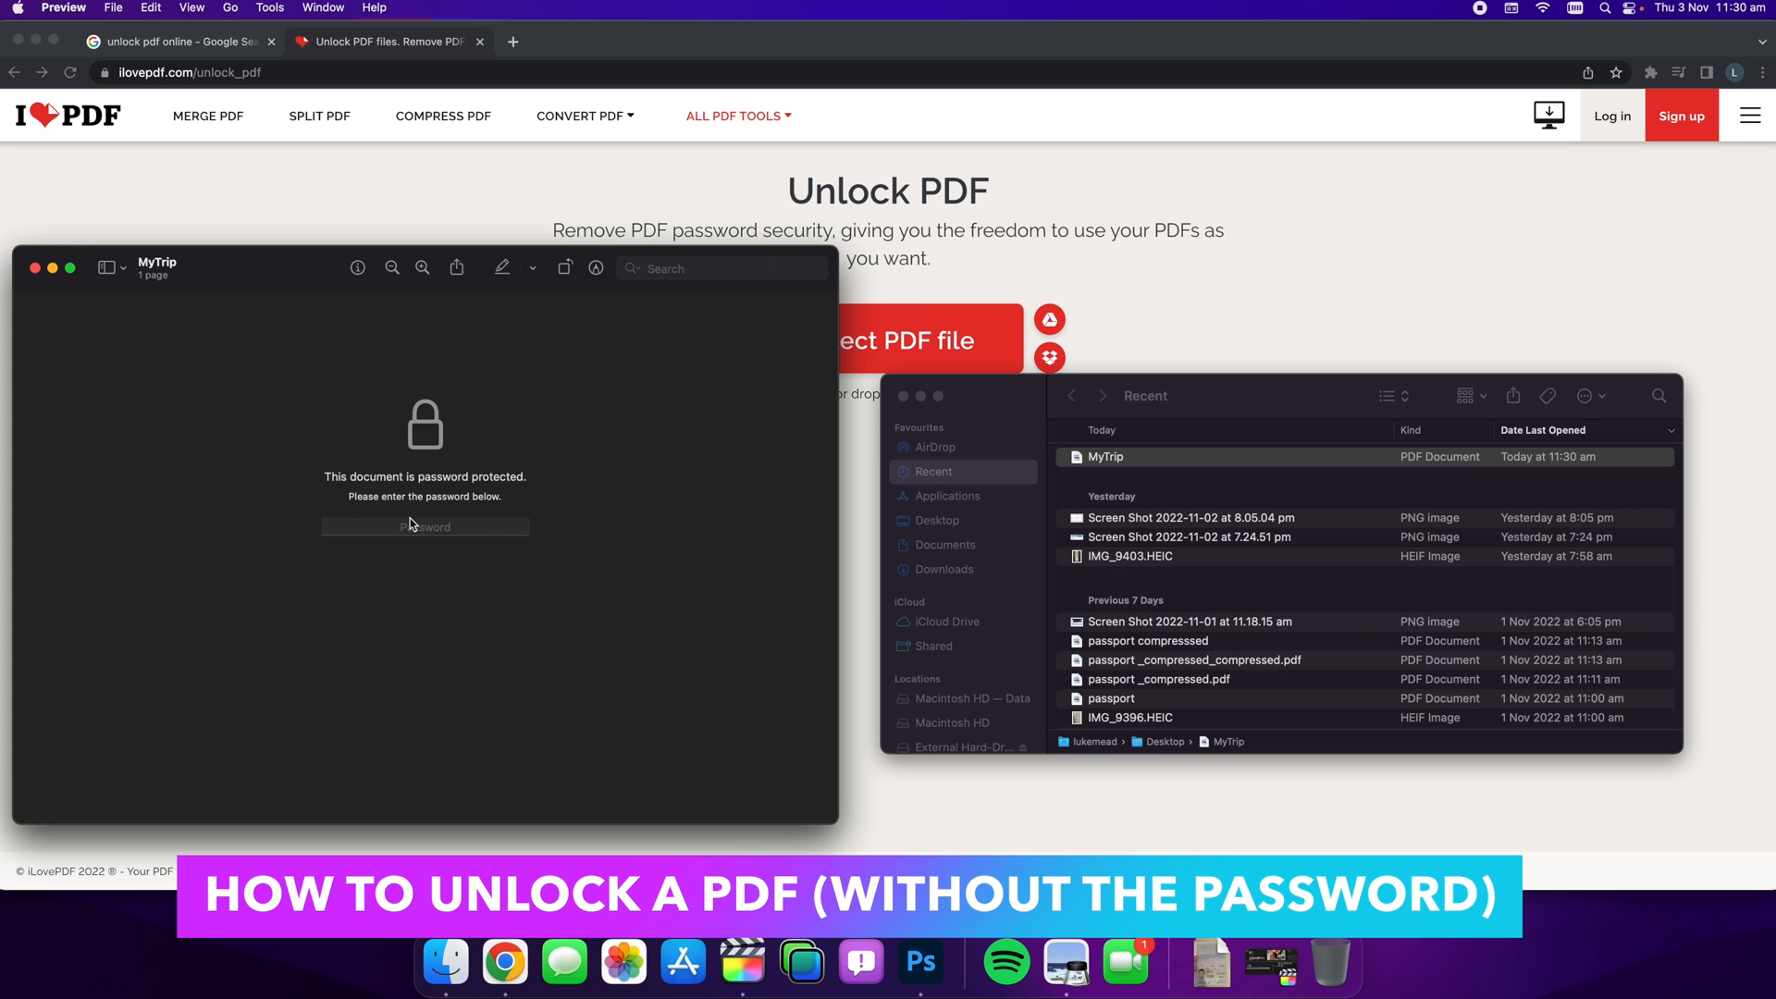
{"action": "left_click", "coordinate": [426, 527]}
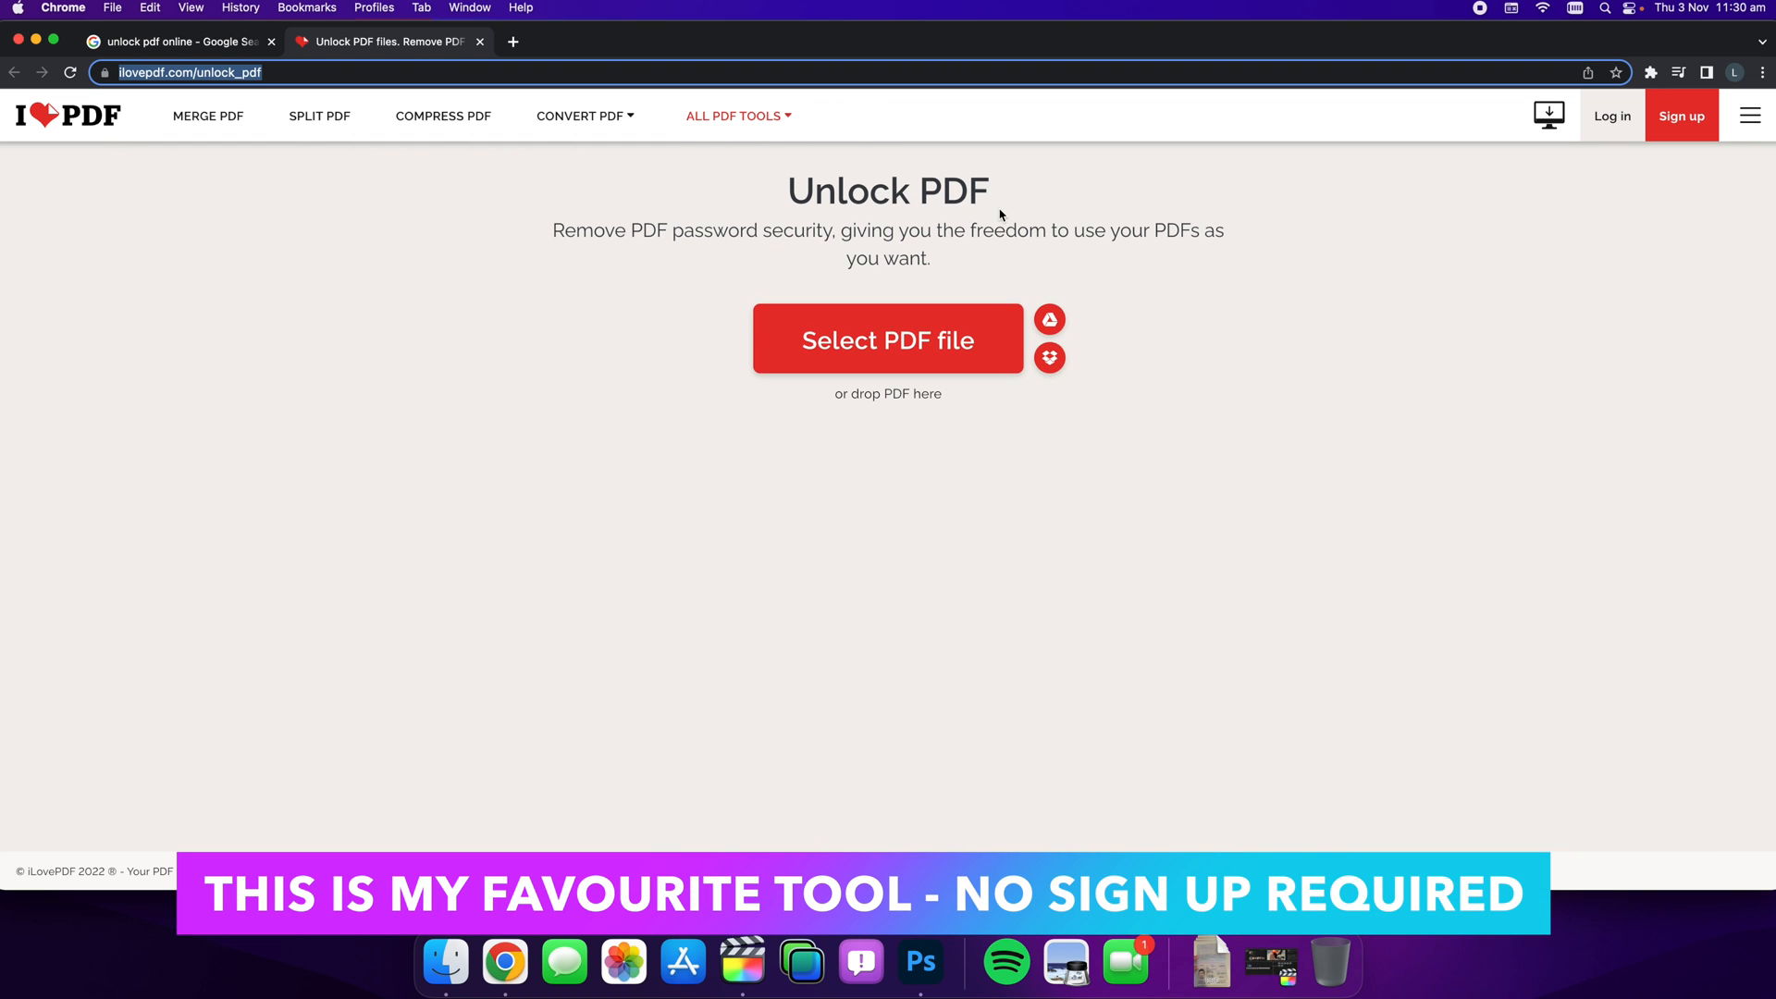
Step: Upload MyTrip.pdf to iLovePDF and remove its password
{"action": "left_click", "coordinate": [176, 42]}
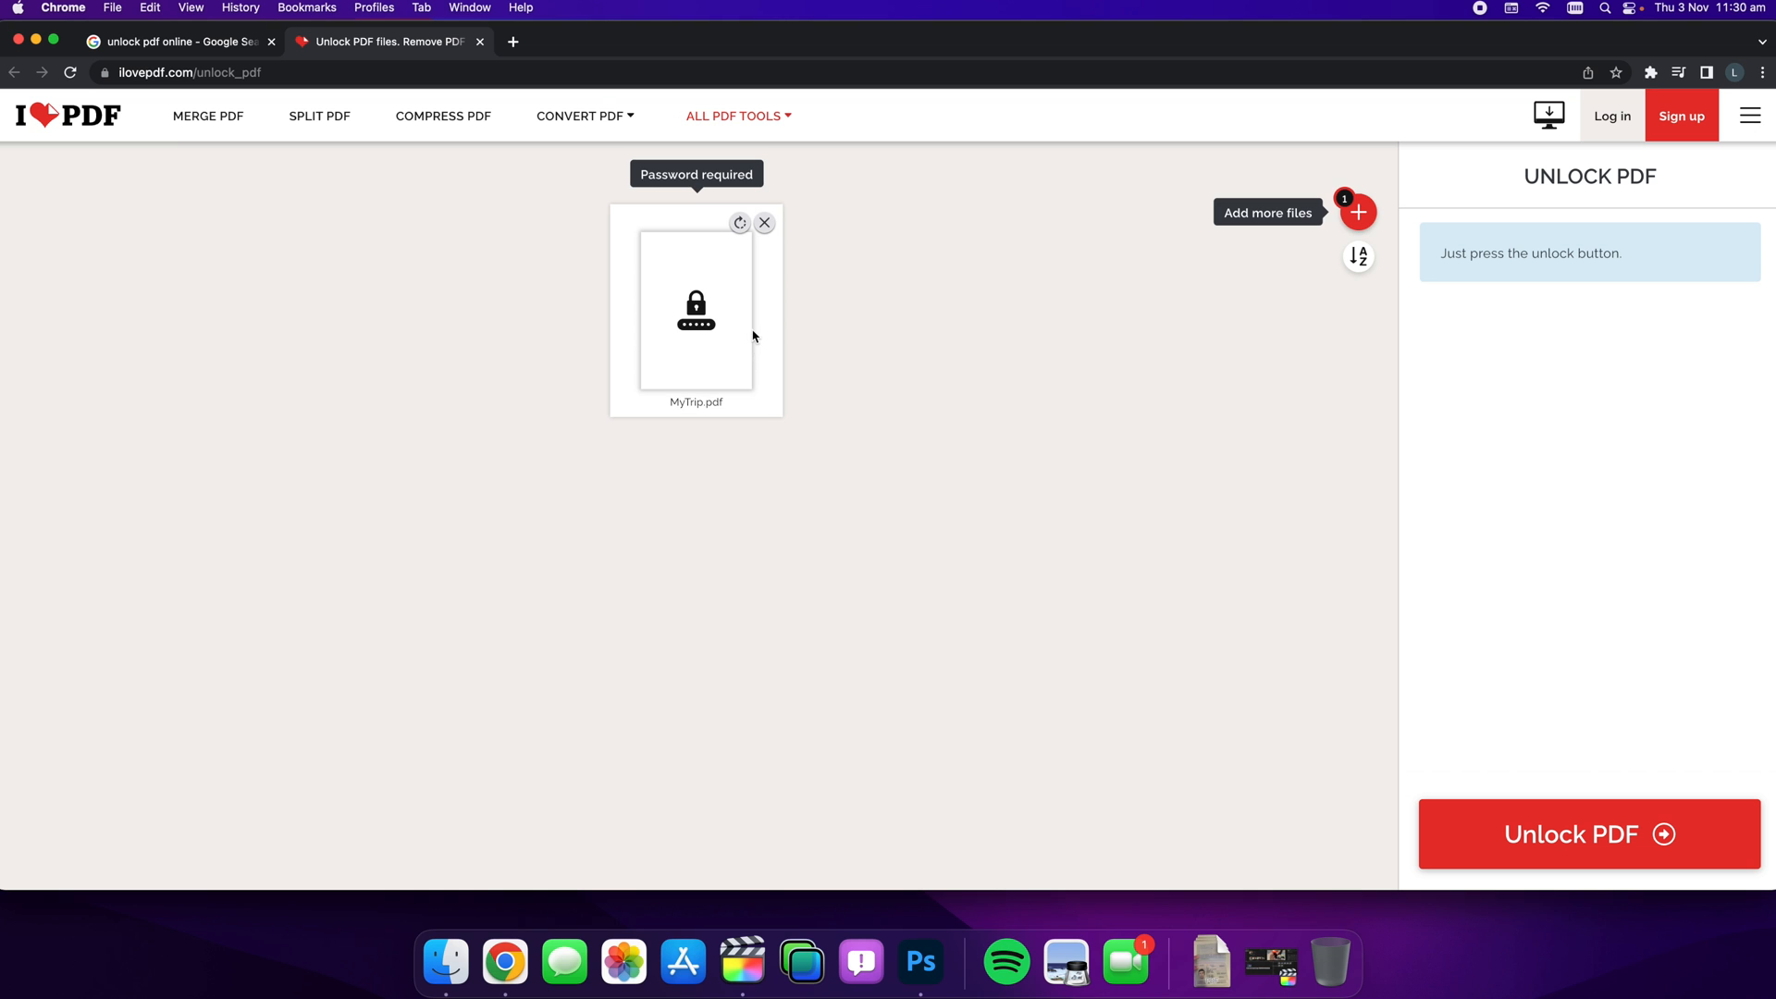
{"action": "mouse_move", "coordinate": [1584, 835]}
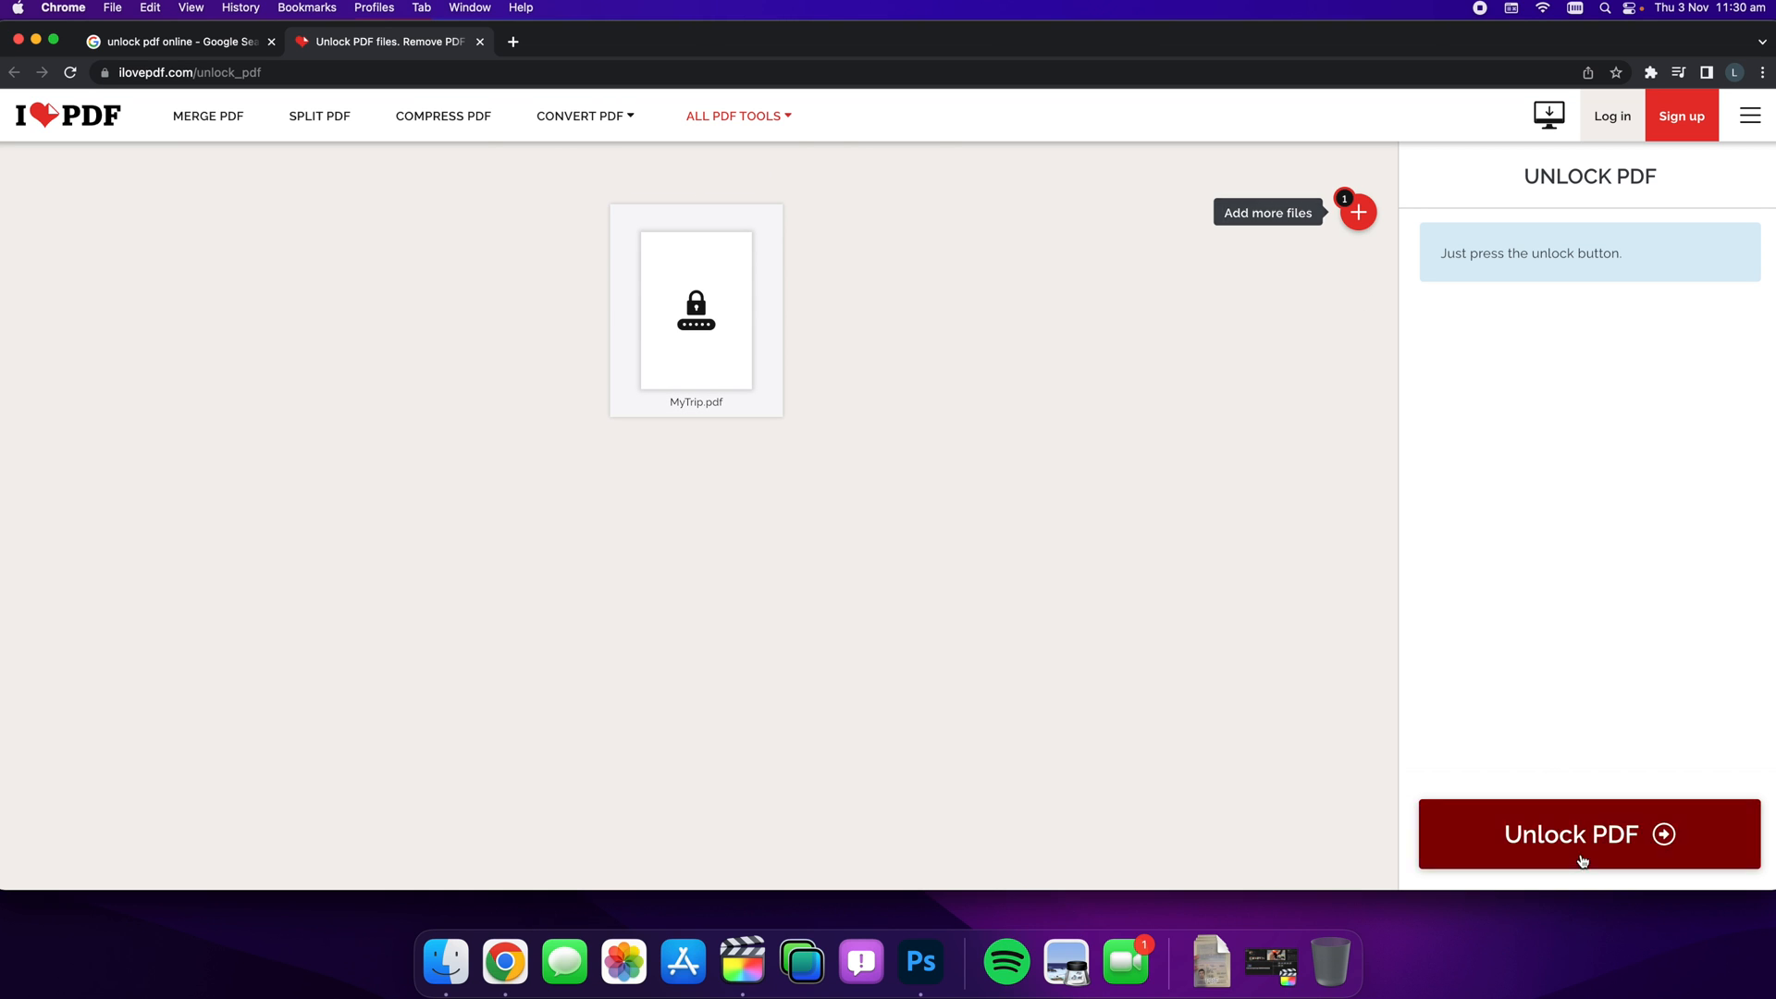
{"action": "left_click", "coordinate": [1588, 834]}
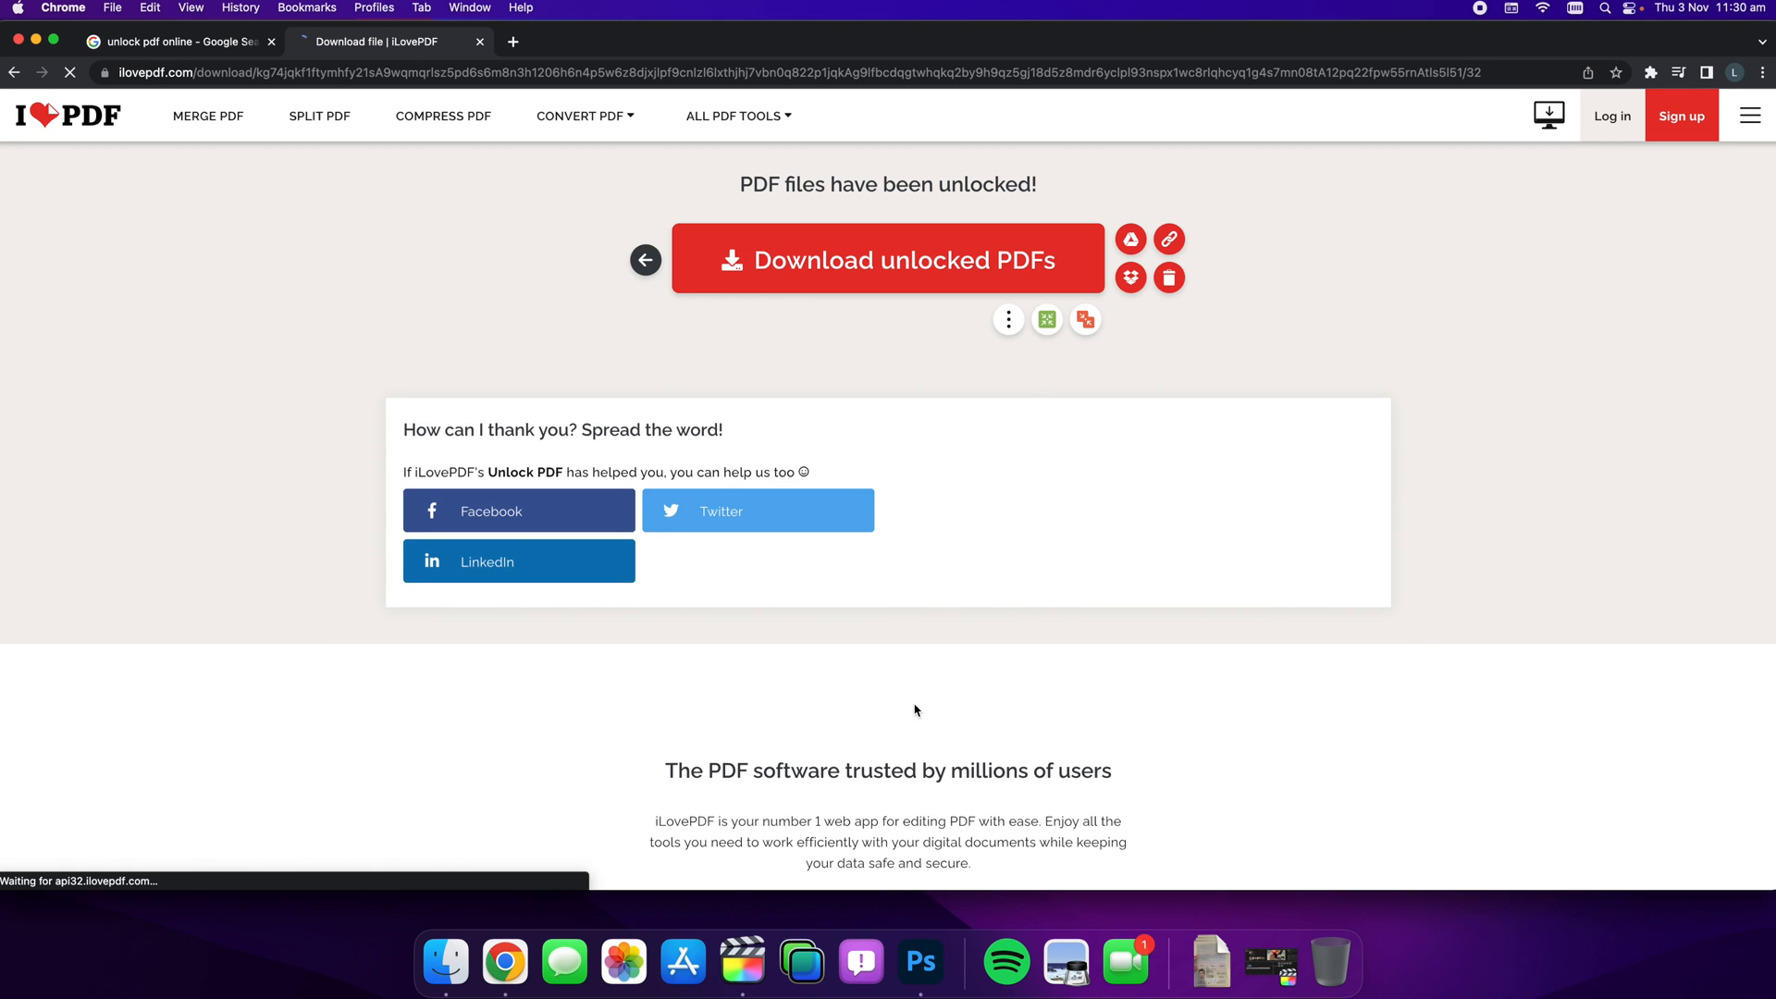
Step: Download the unlocked PDF and open MyTrip_unlocked.pdf from the download bar
{"action": "left_click", "coordinate": [889, 259]}
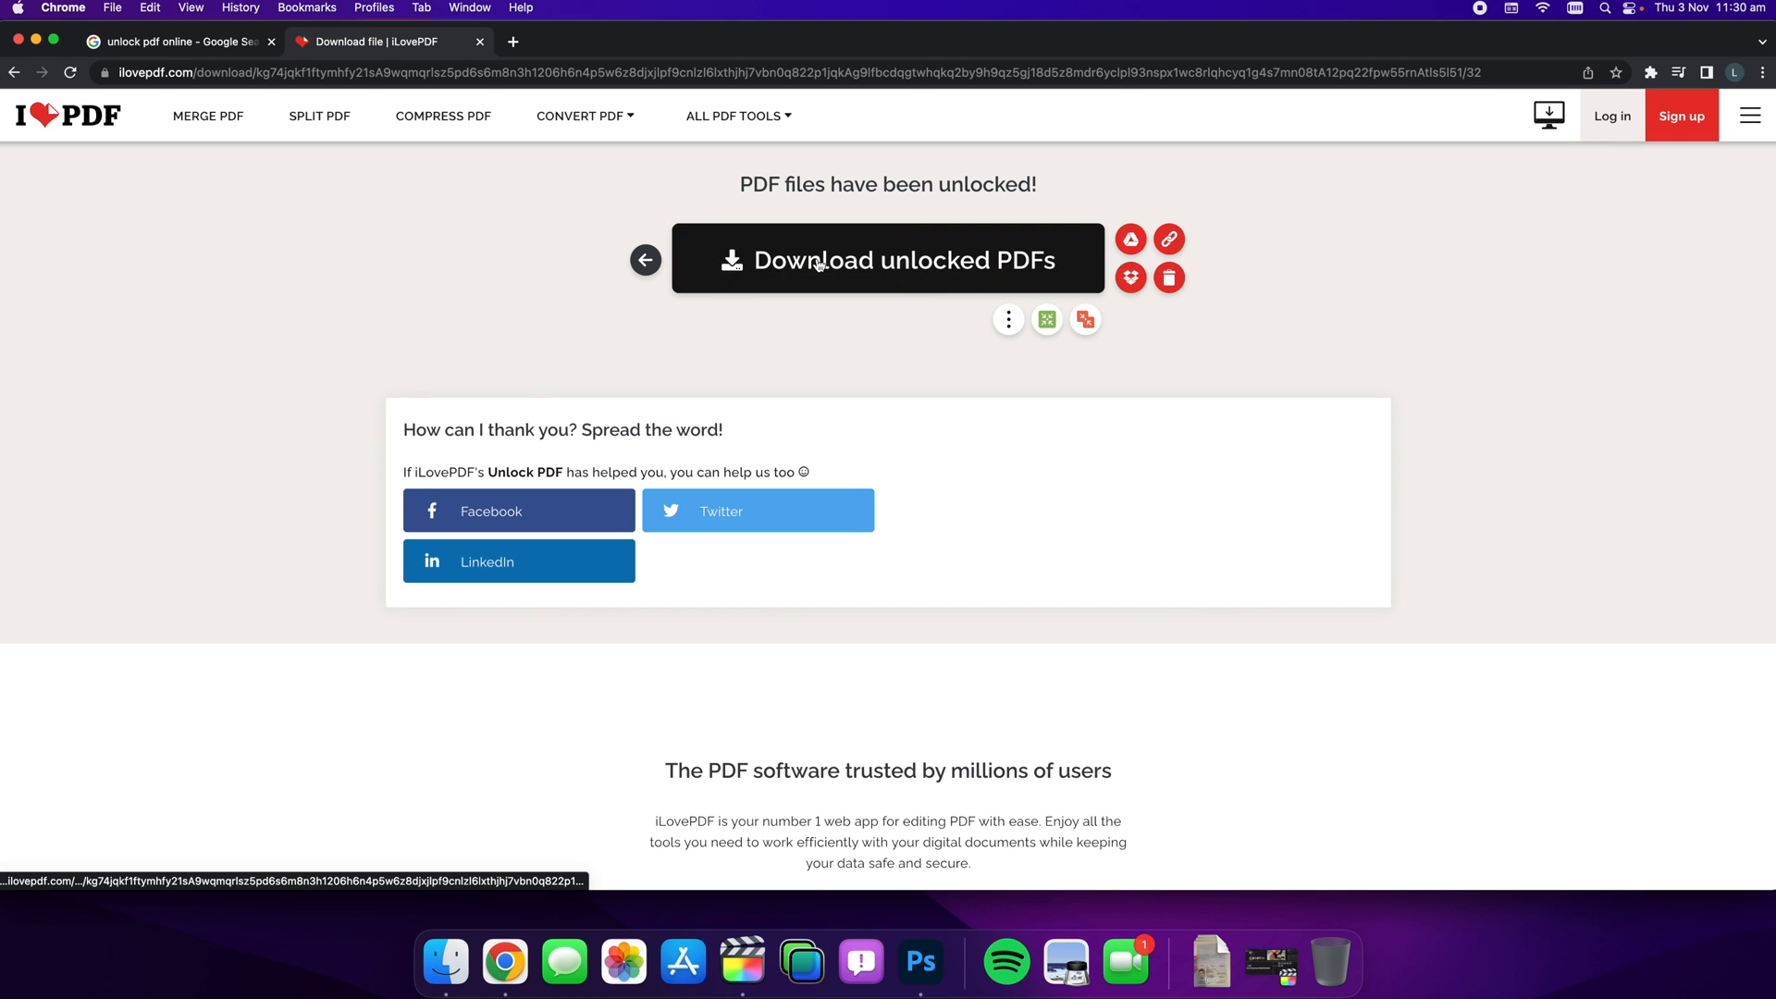
{"action": "left_click", "coordinate": [888, 259]}
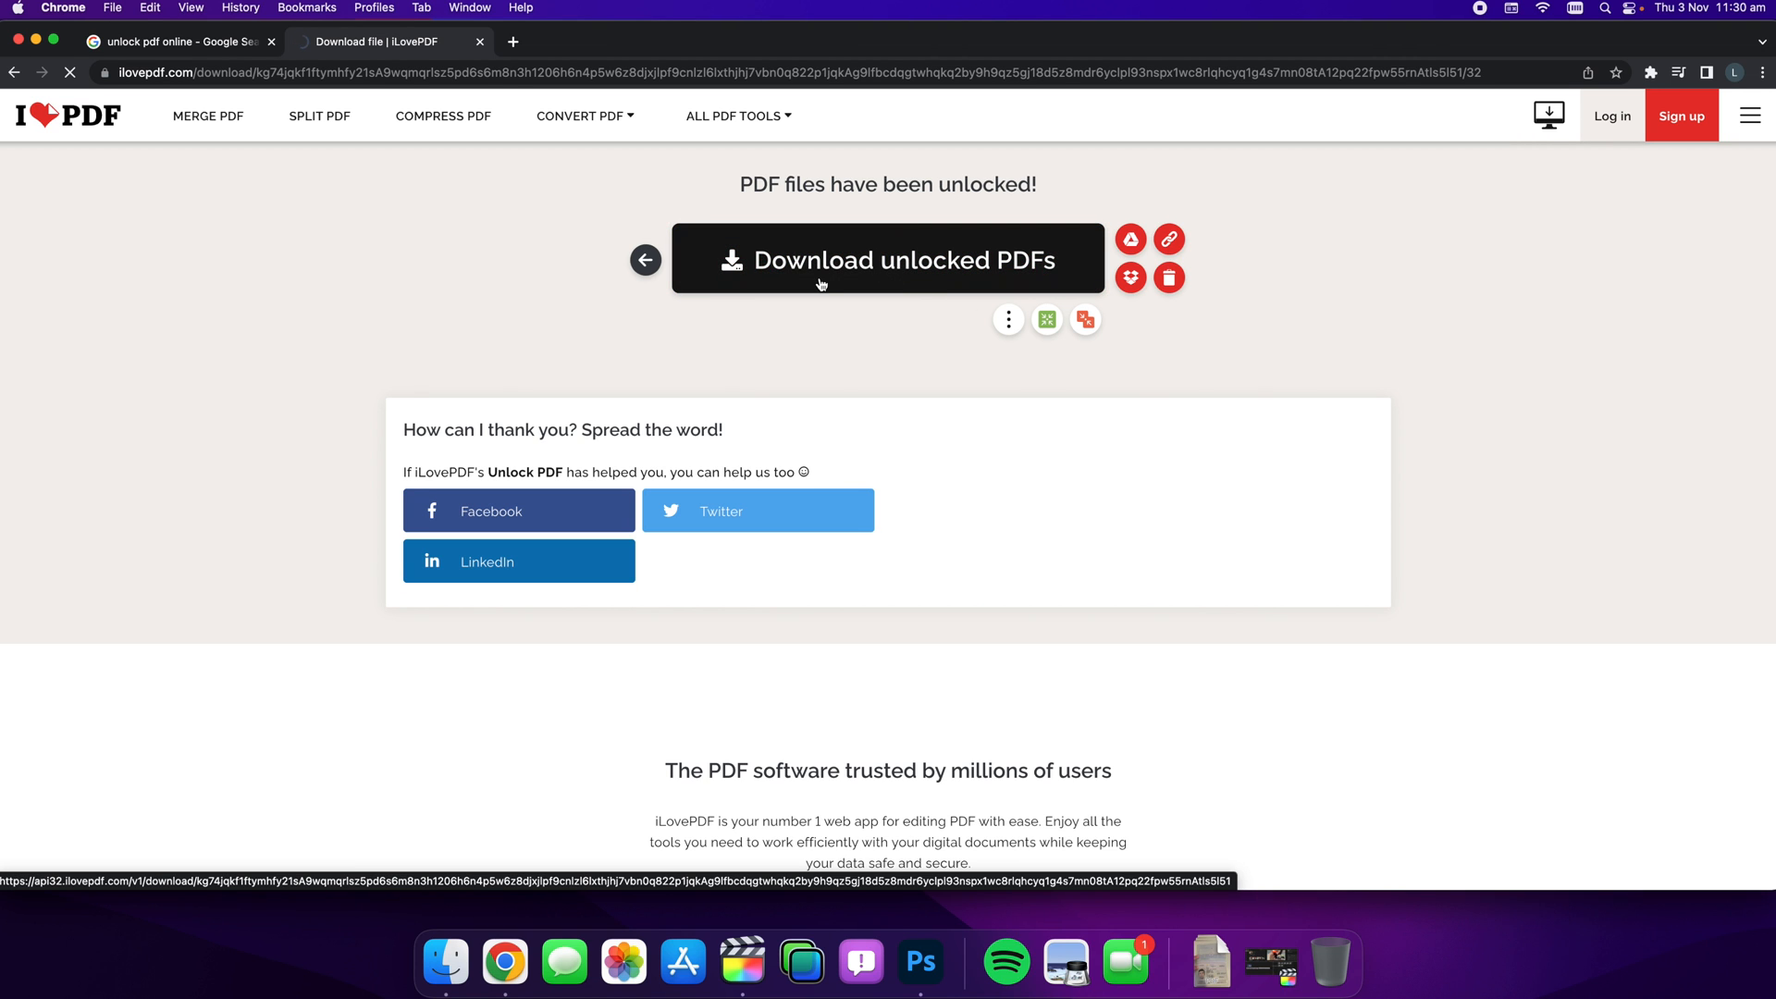
{"action": "left_click", "coordinate": [887, 259]}
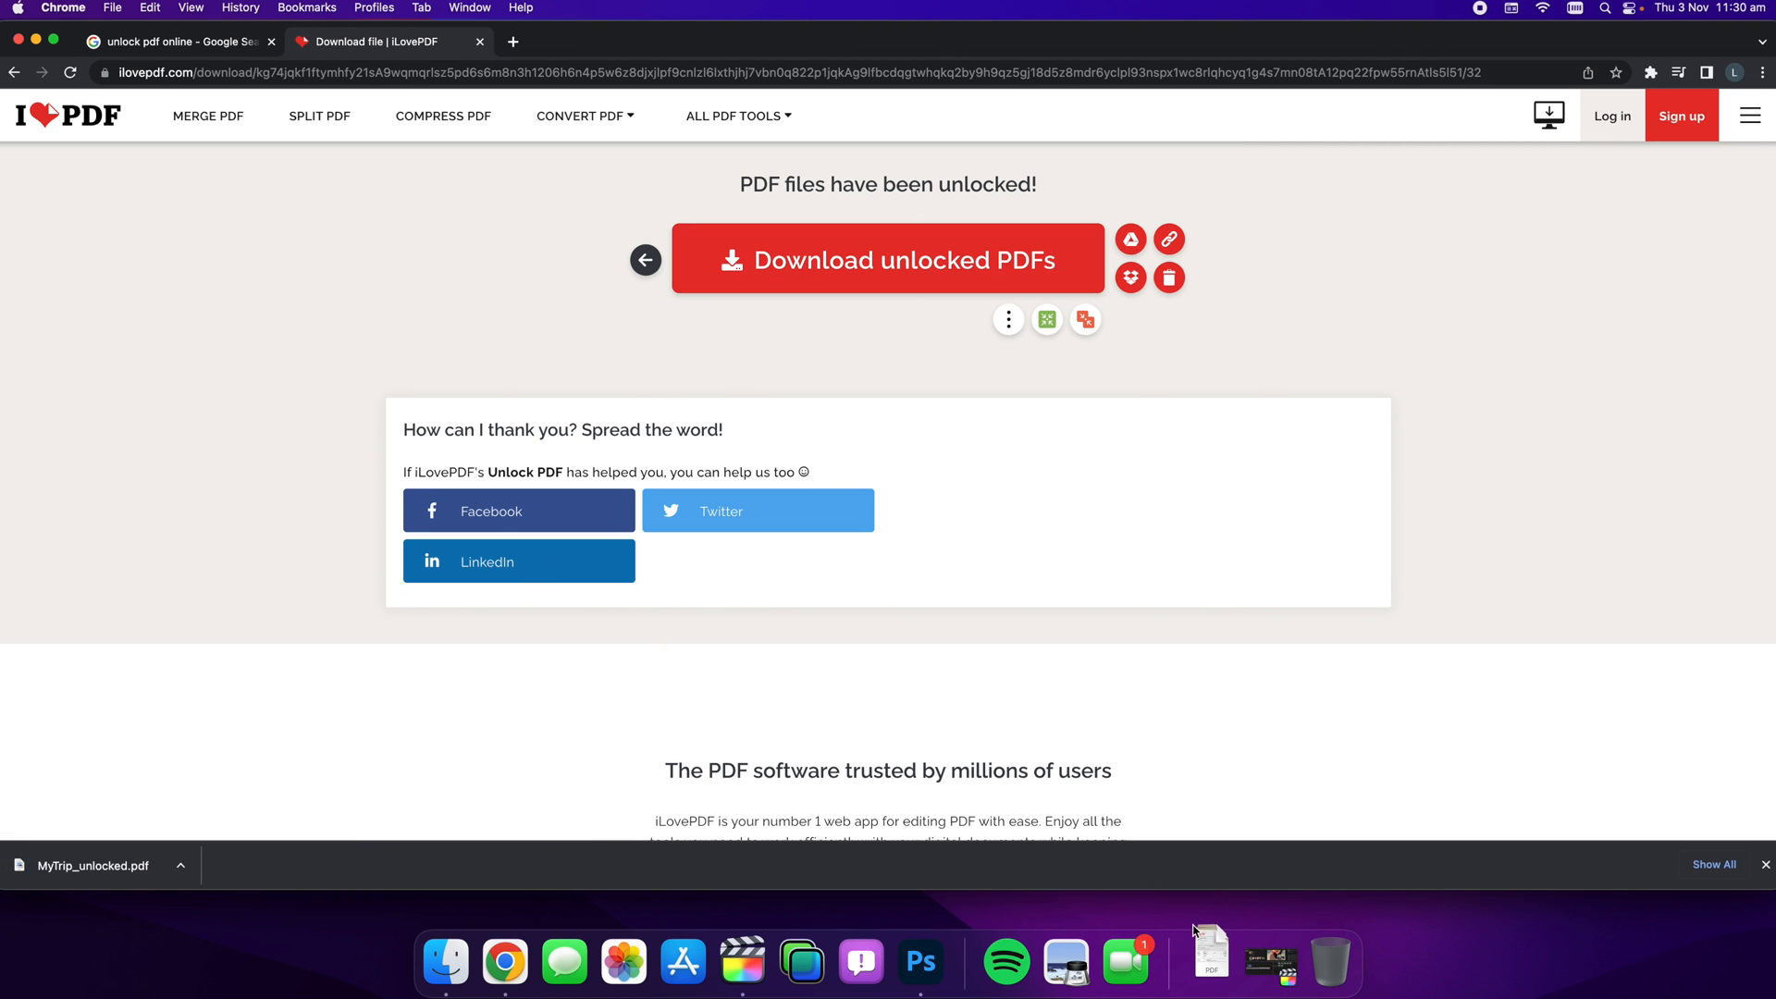
{"action": "left_click", "coordinate": [94, 866]}
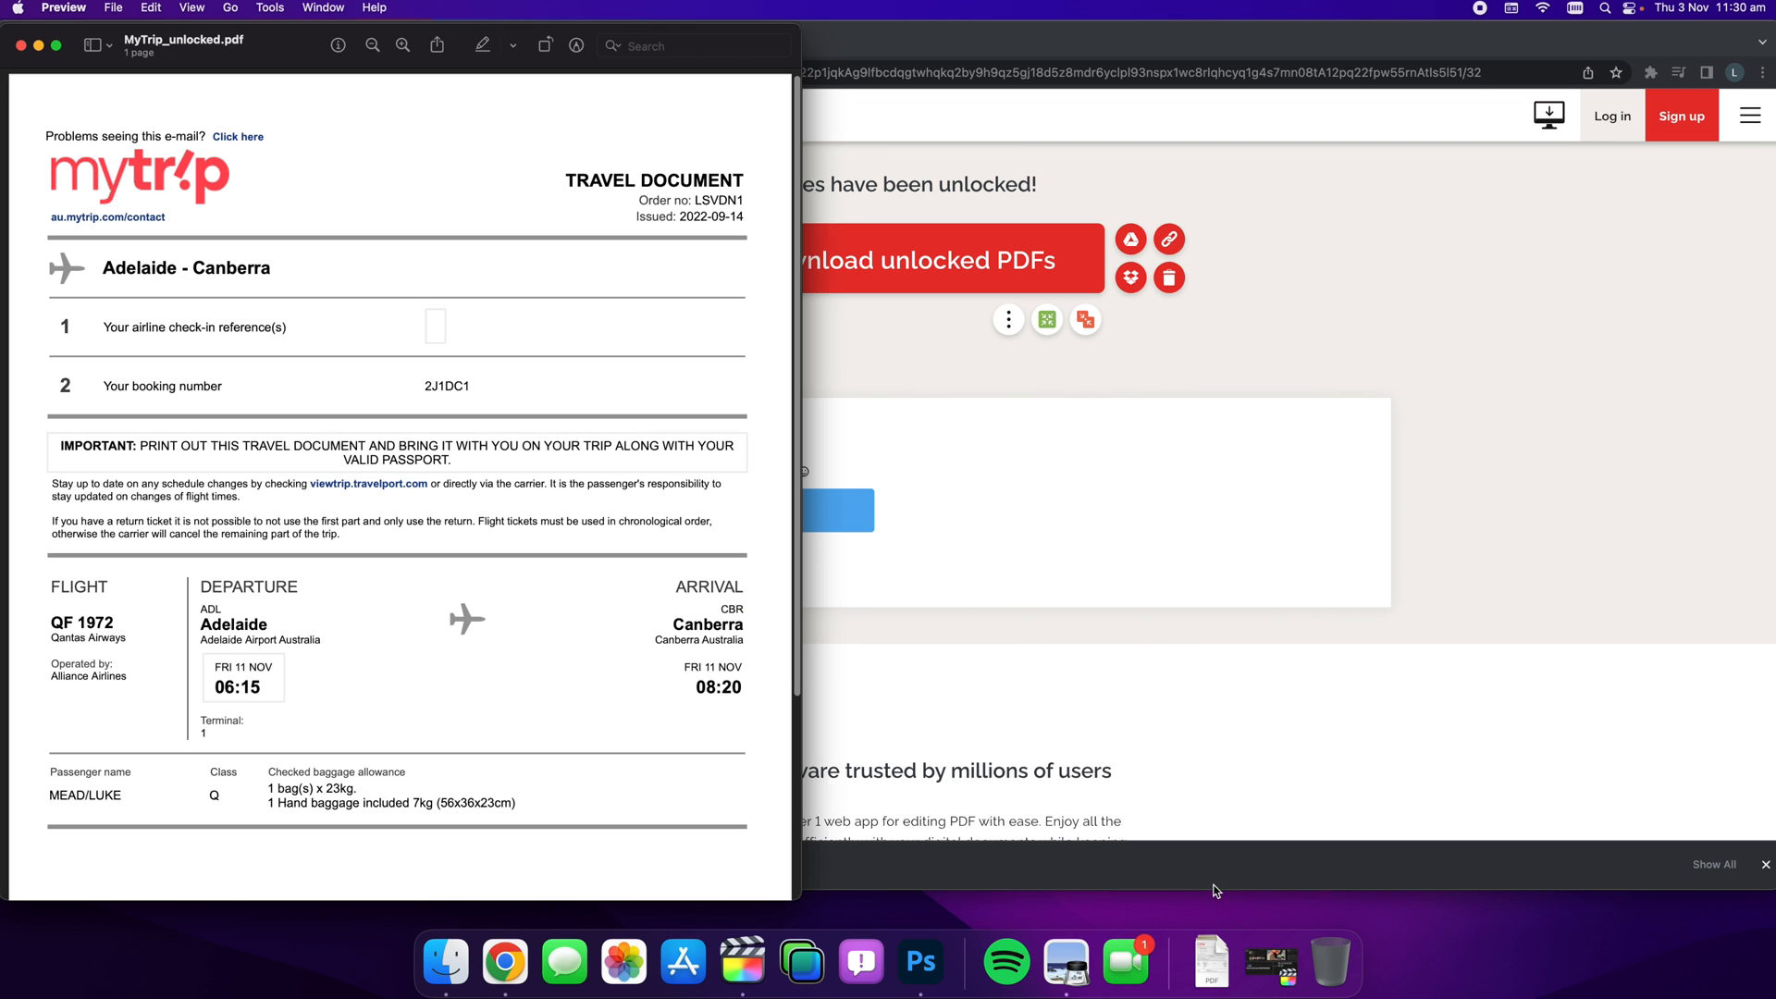
{"action": "mouse_move", "coordinate": [796, 877]}
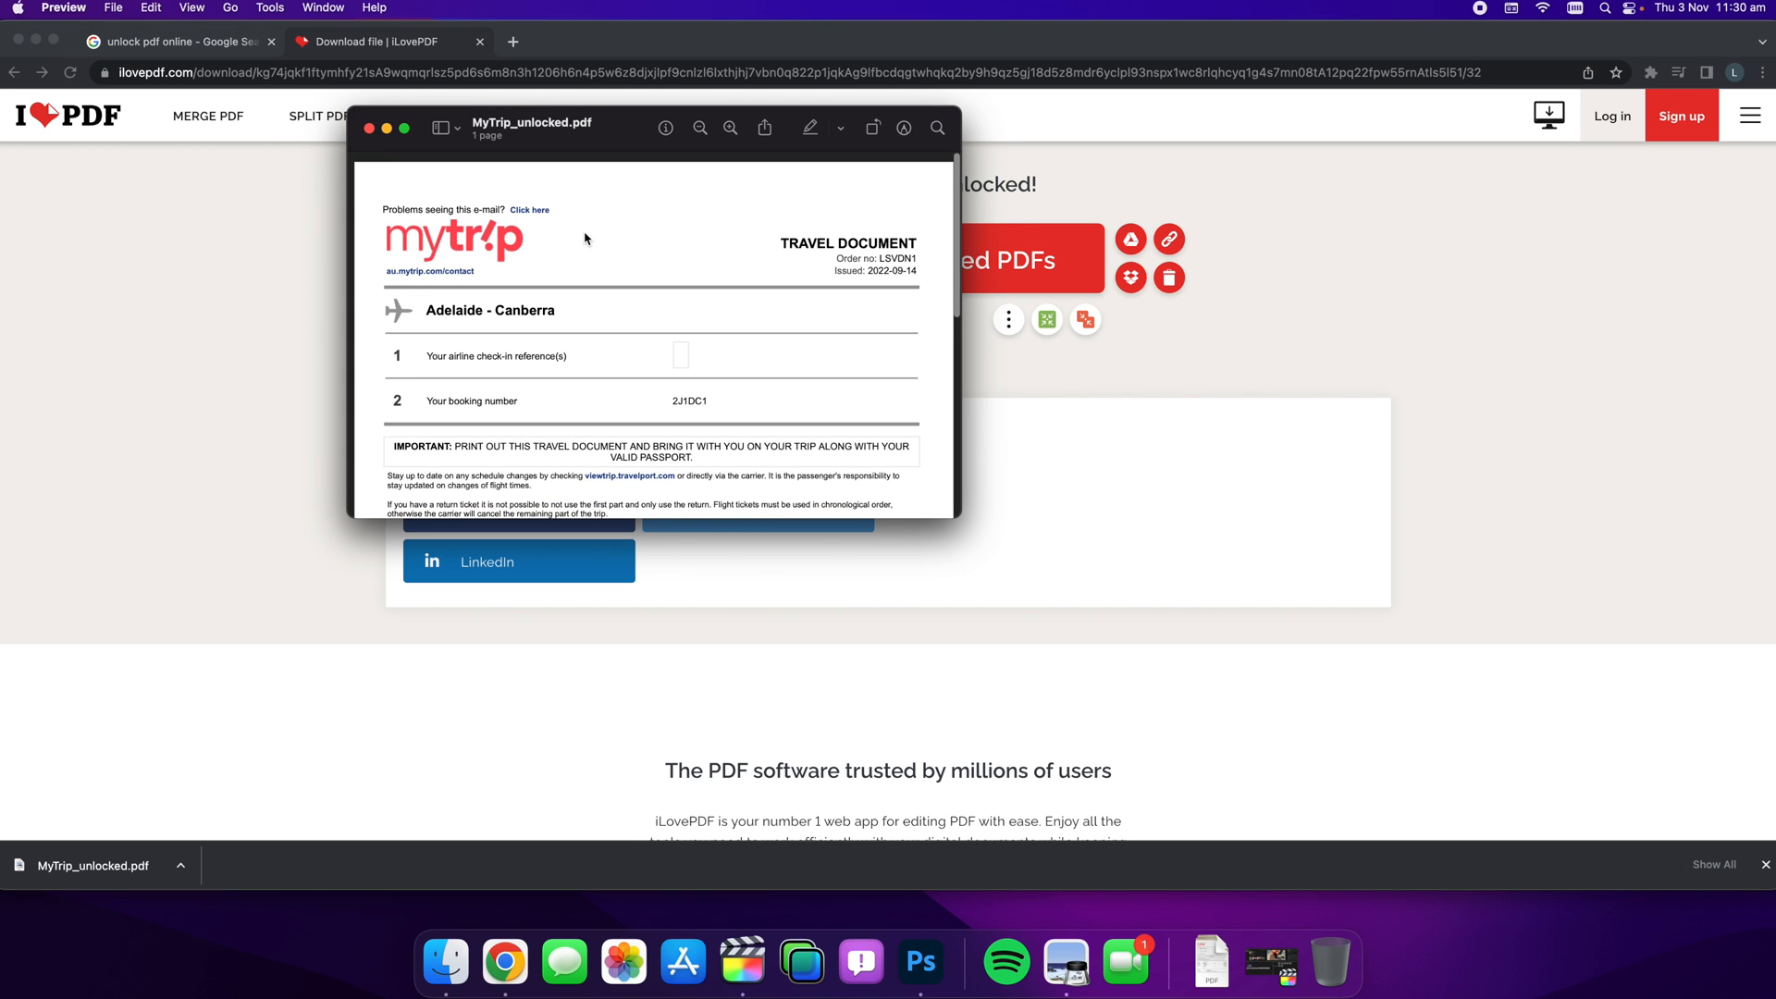
{"action": "mouse_move", "coordinate": [616, 234]}
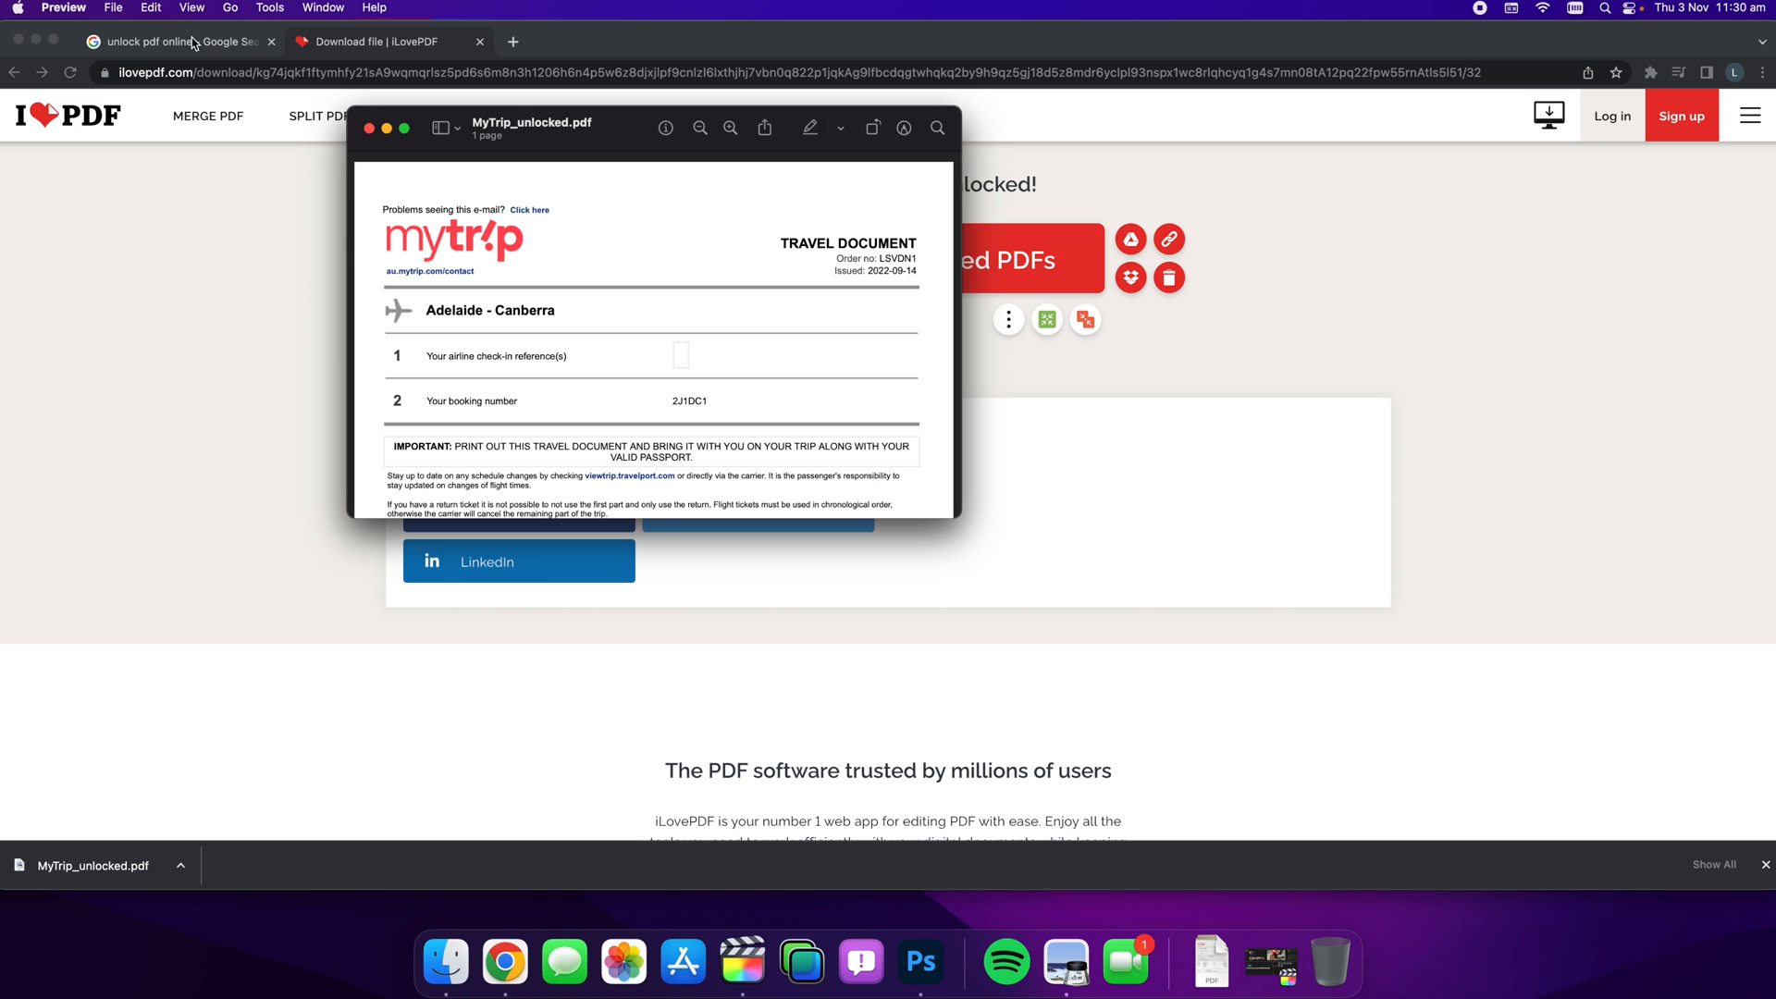
{"action": "mouse_move", "coordinate": [555, 148]}
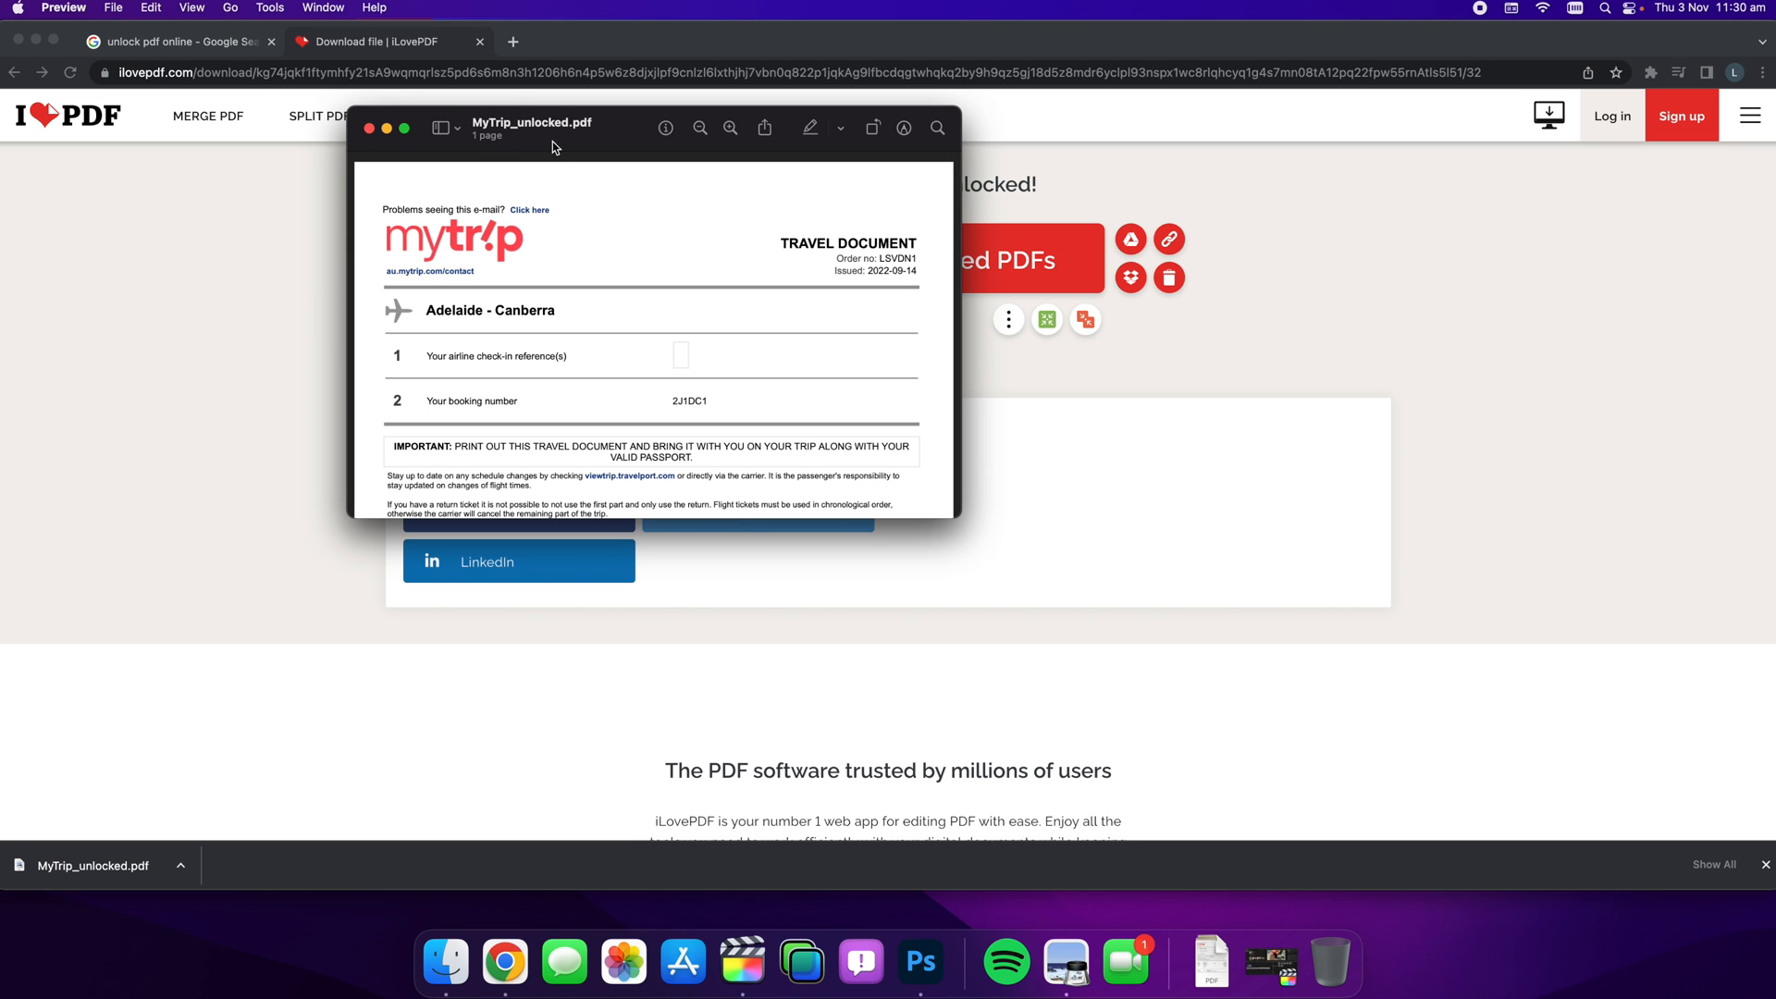
Step: Show Preview's File menu for MyTrip_unlocked.pdf
{"action": "left_click", "coordinate": [113, 7]}
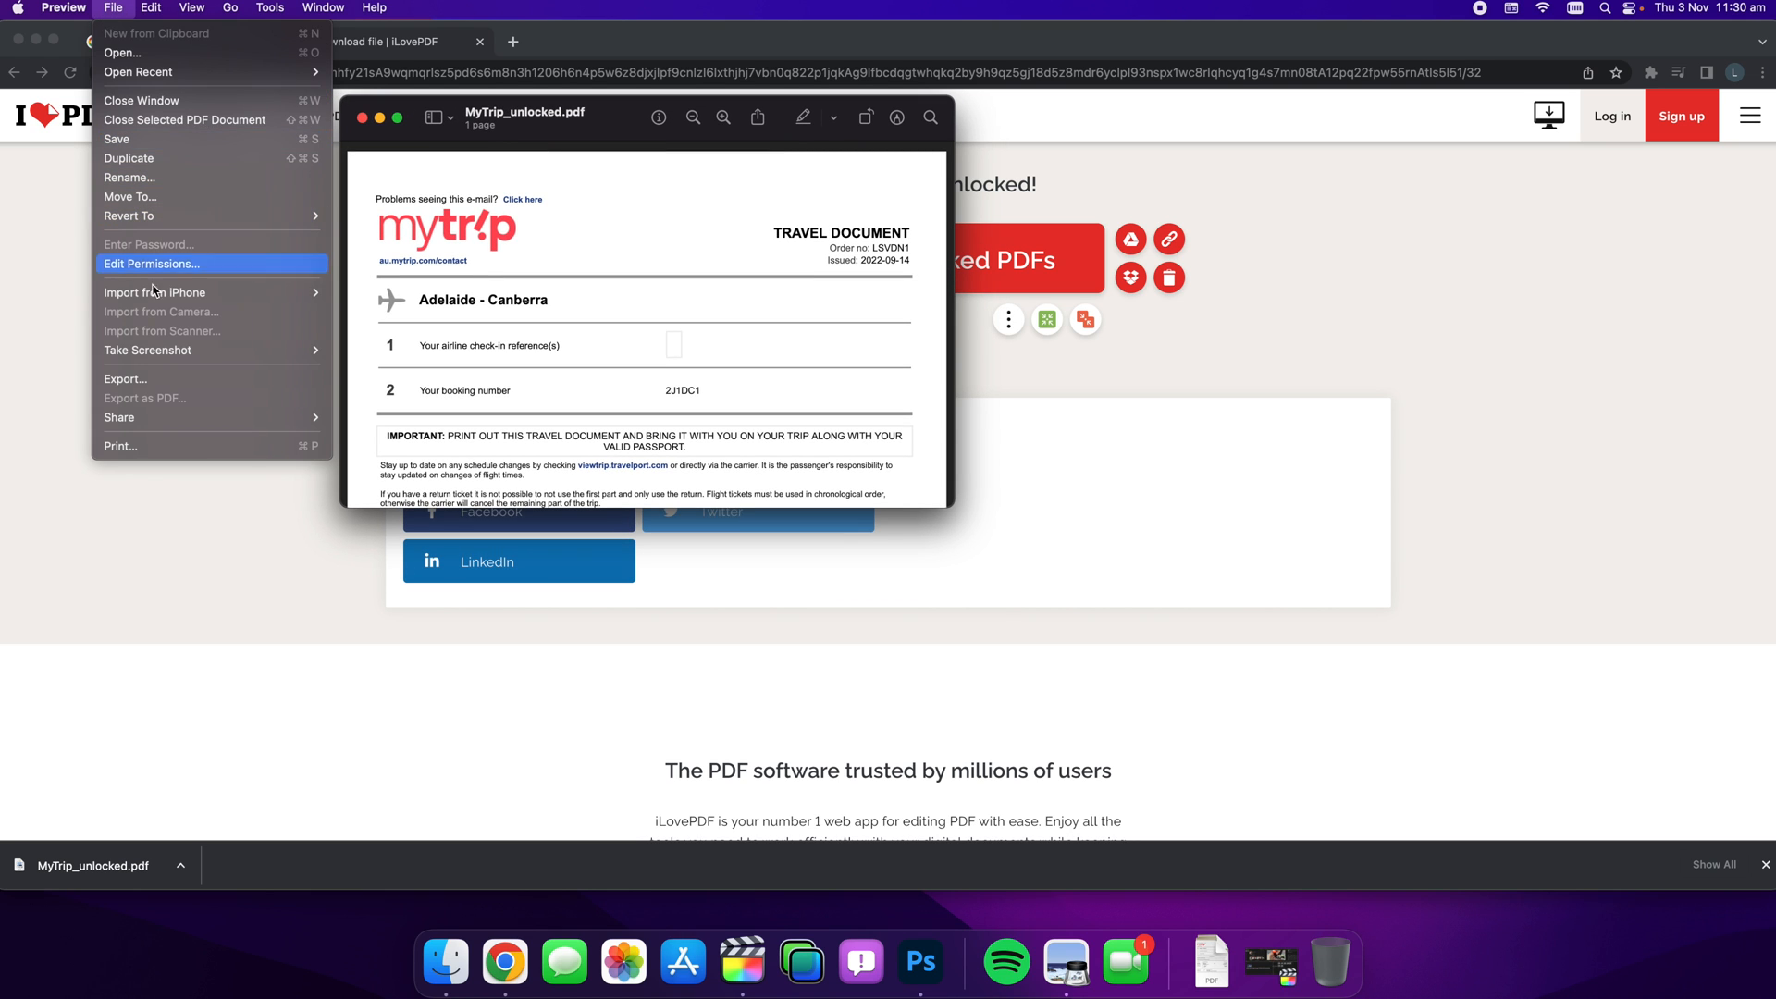
Step: Start exporting MyTrip_unlocked as PDF and require a password to open it in Permissions
{"action": "left_click", "coordinate": [126, 377]}
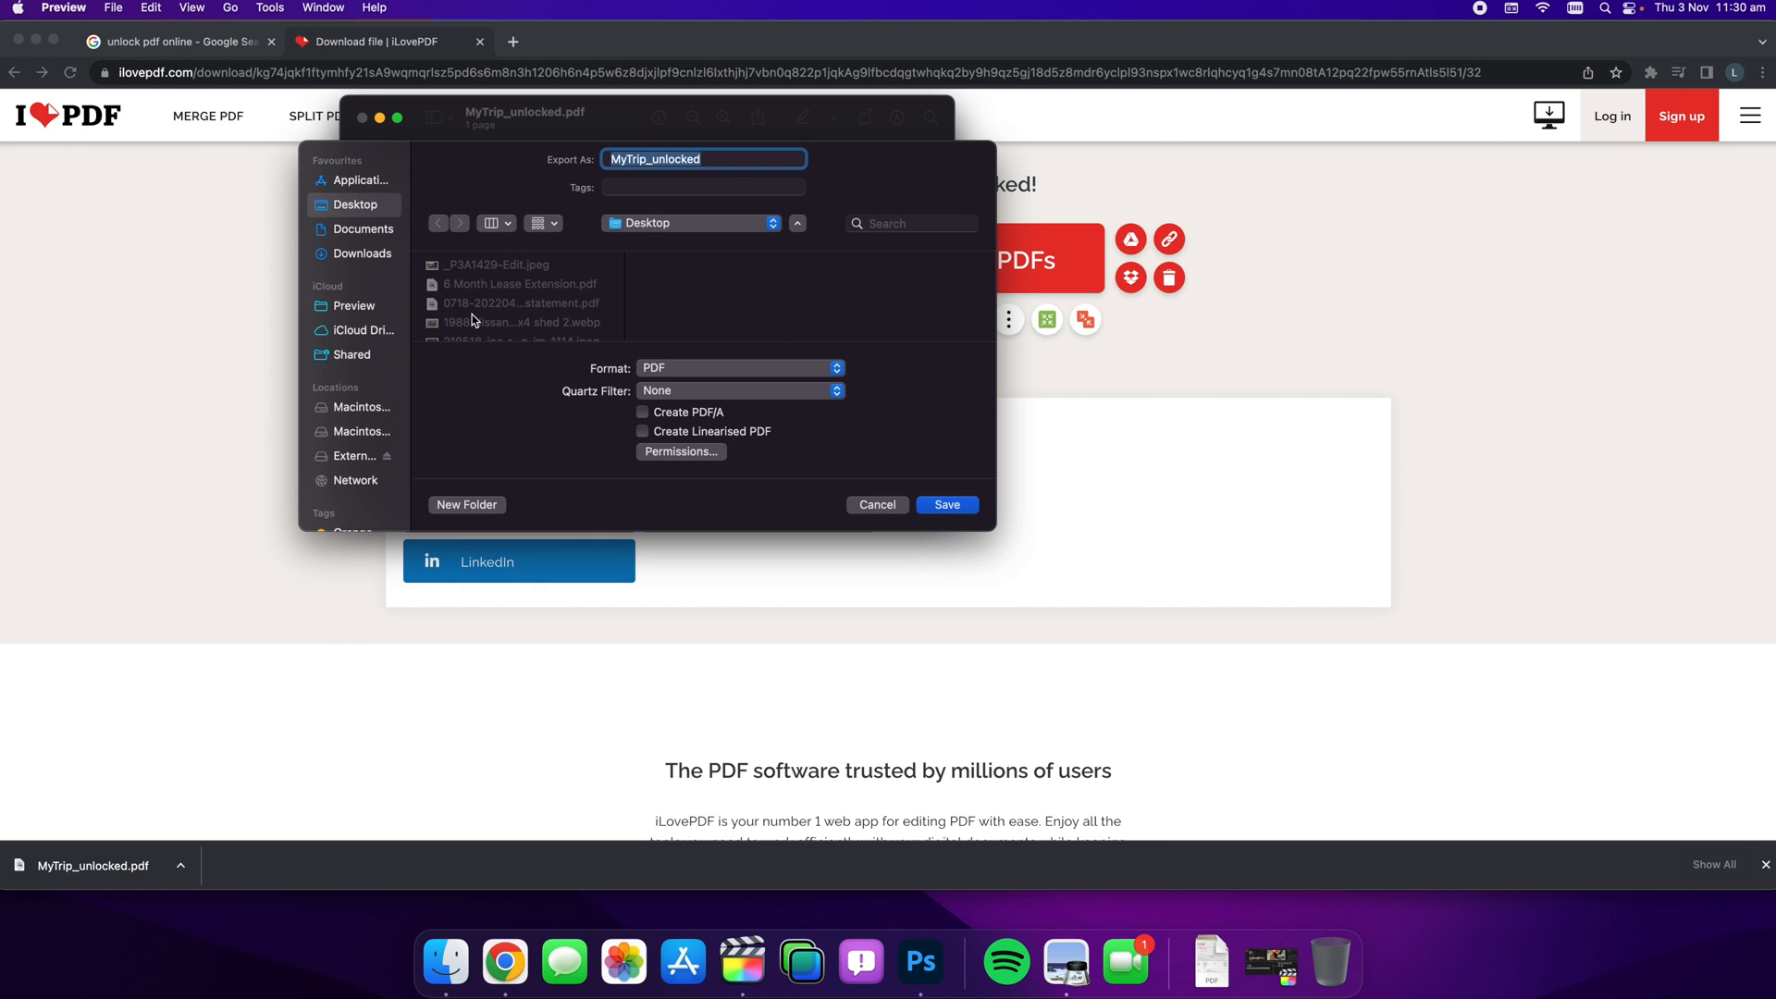
{"action": "left_click", "coordinate": [681, 452]}
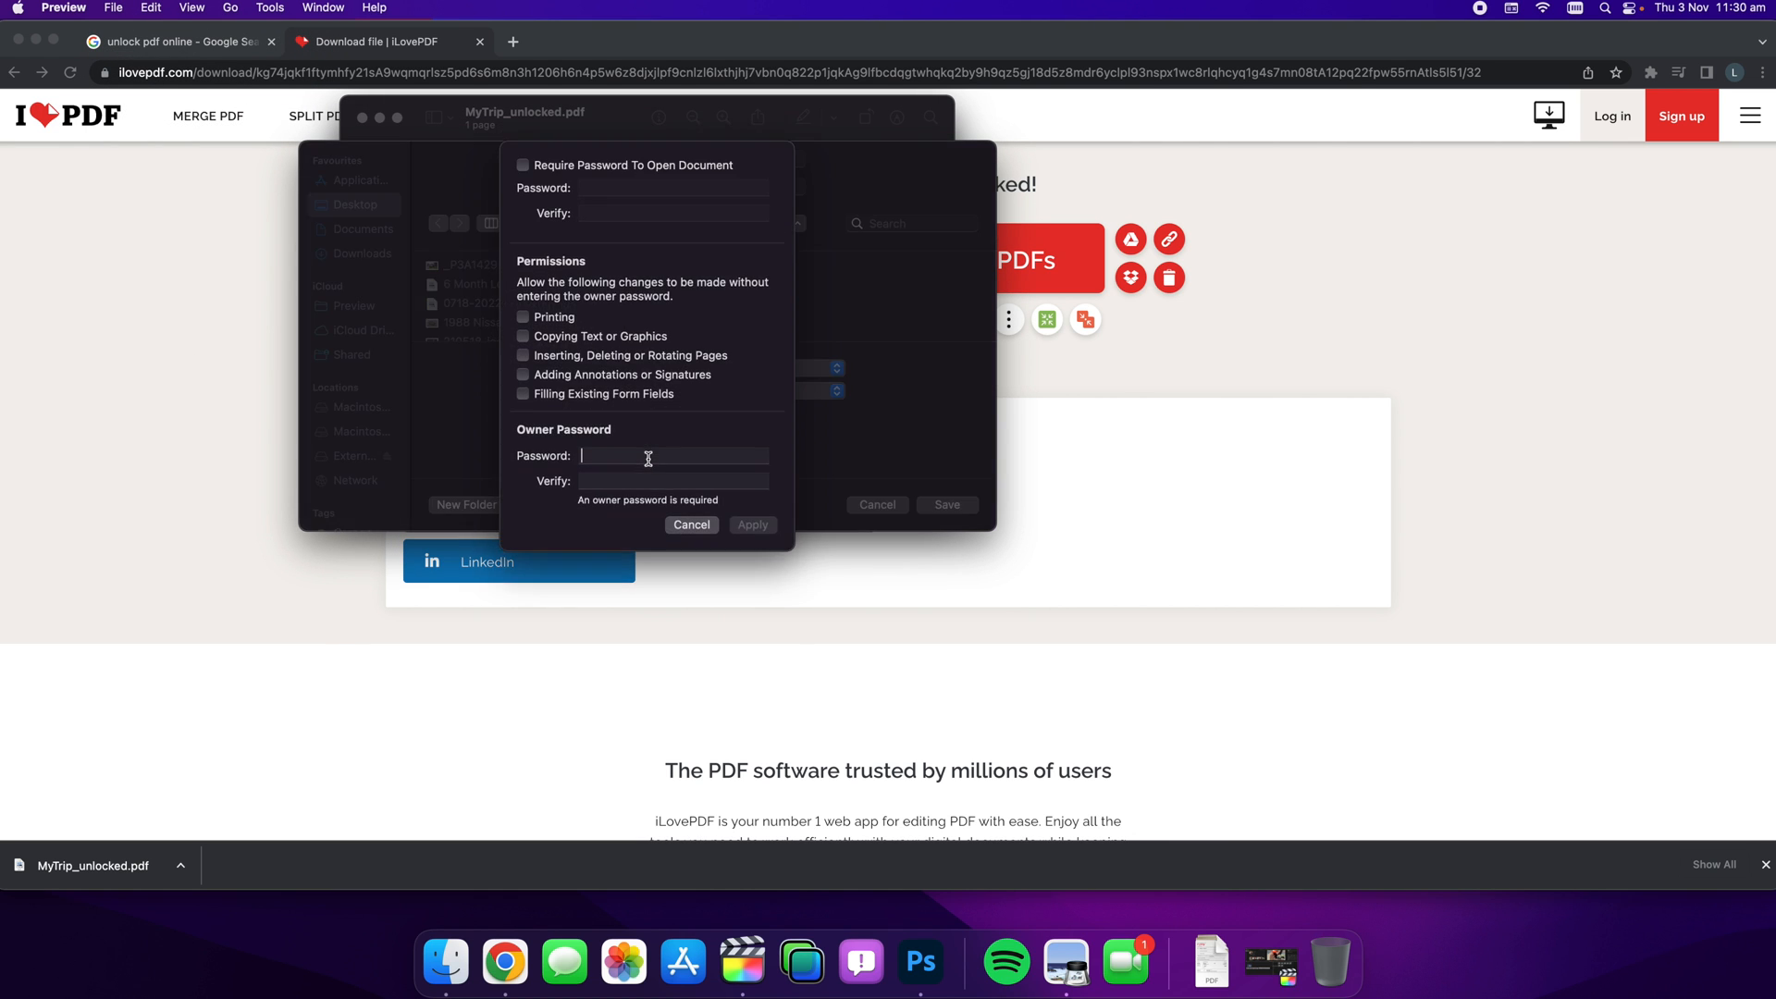
{"action": "left_click", "coordinate": [521, 165]}
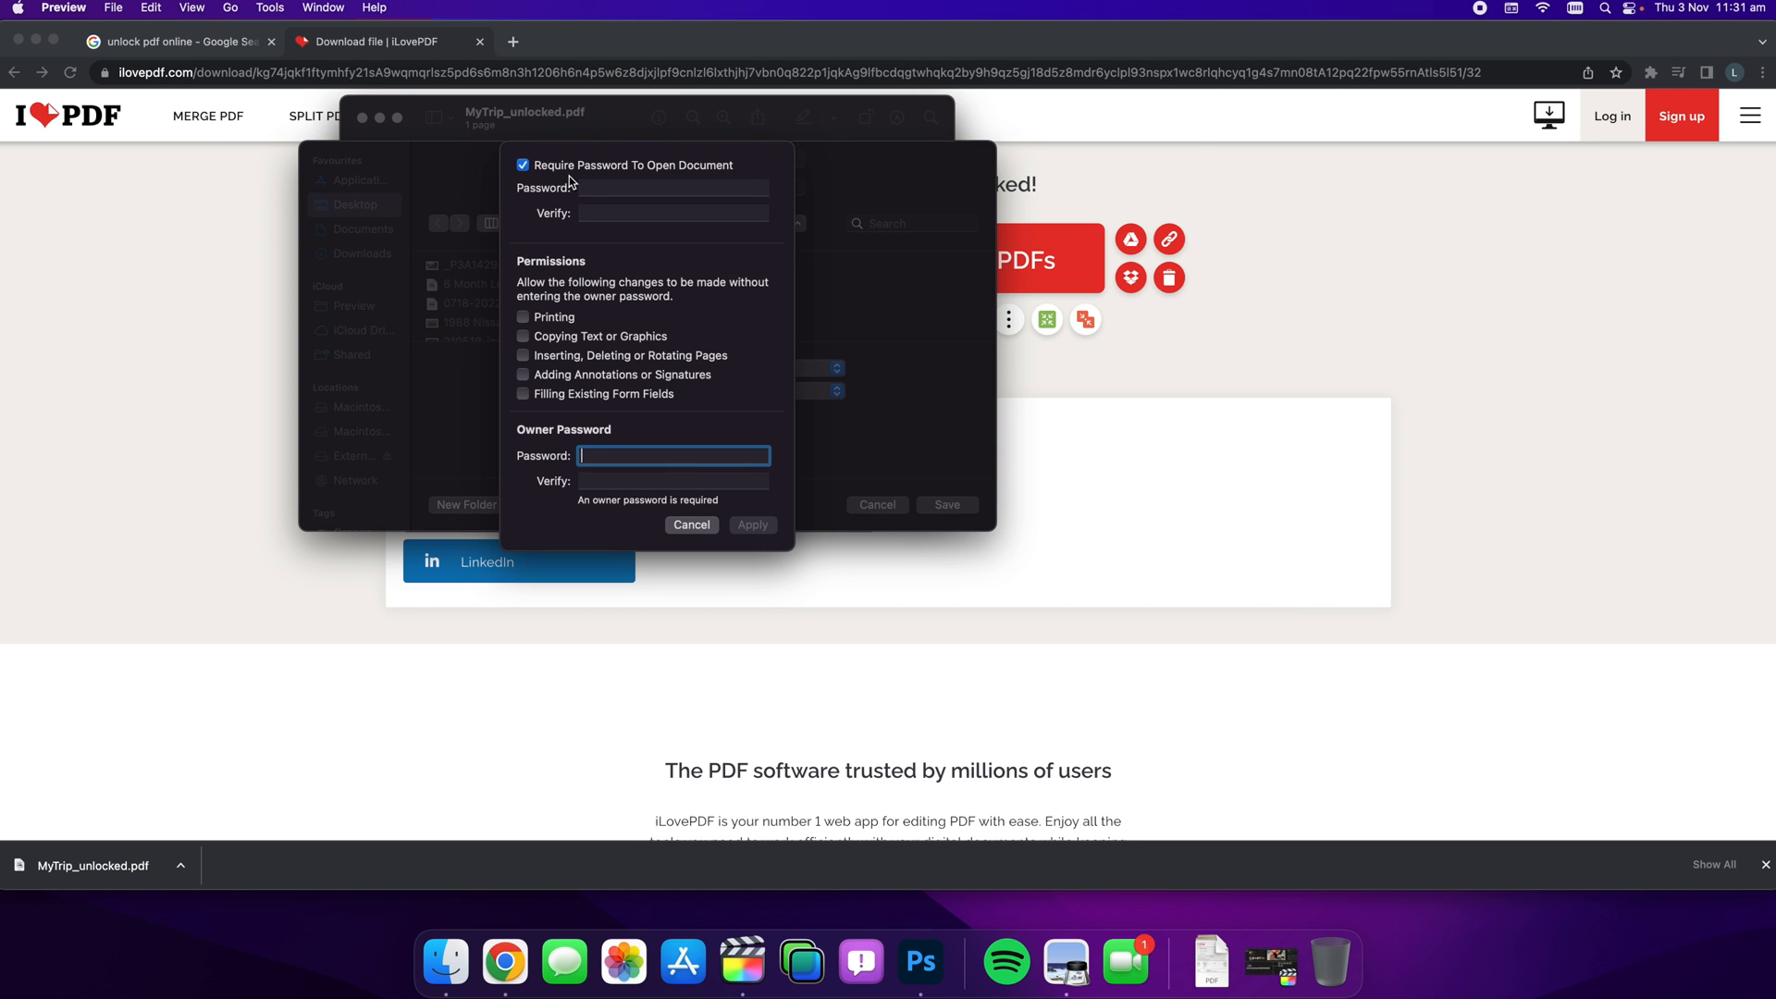
{"action": "left_click", "coordinate": [673, 187]}
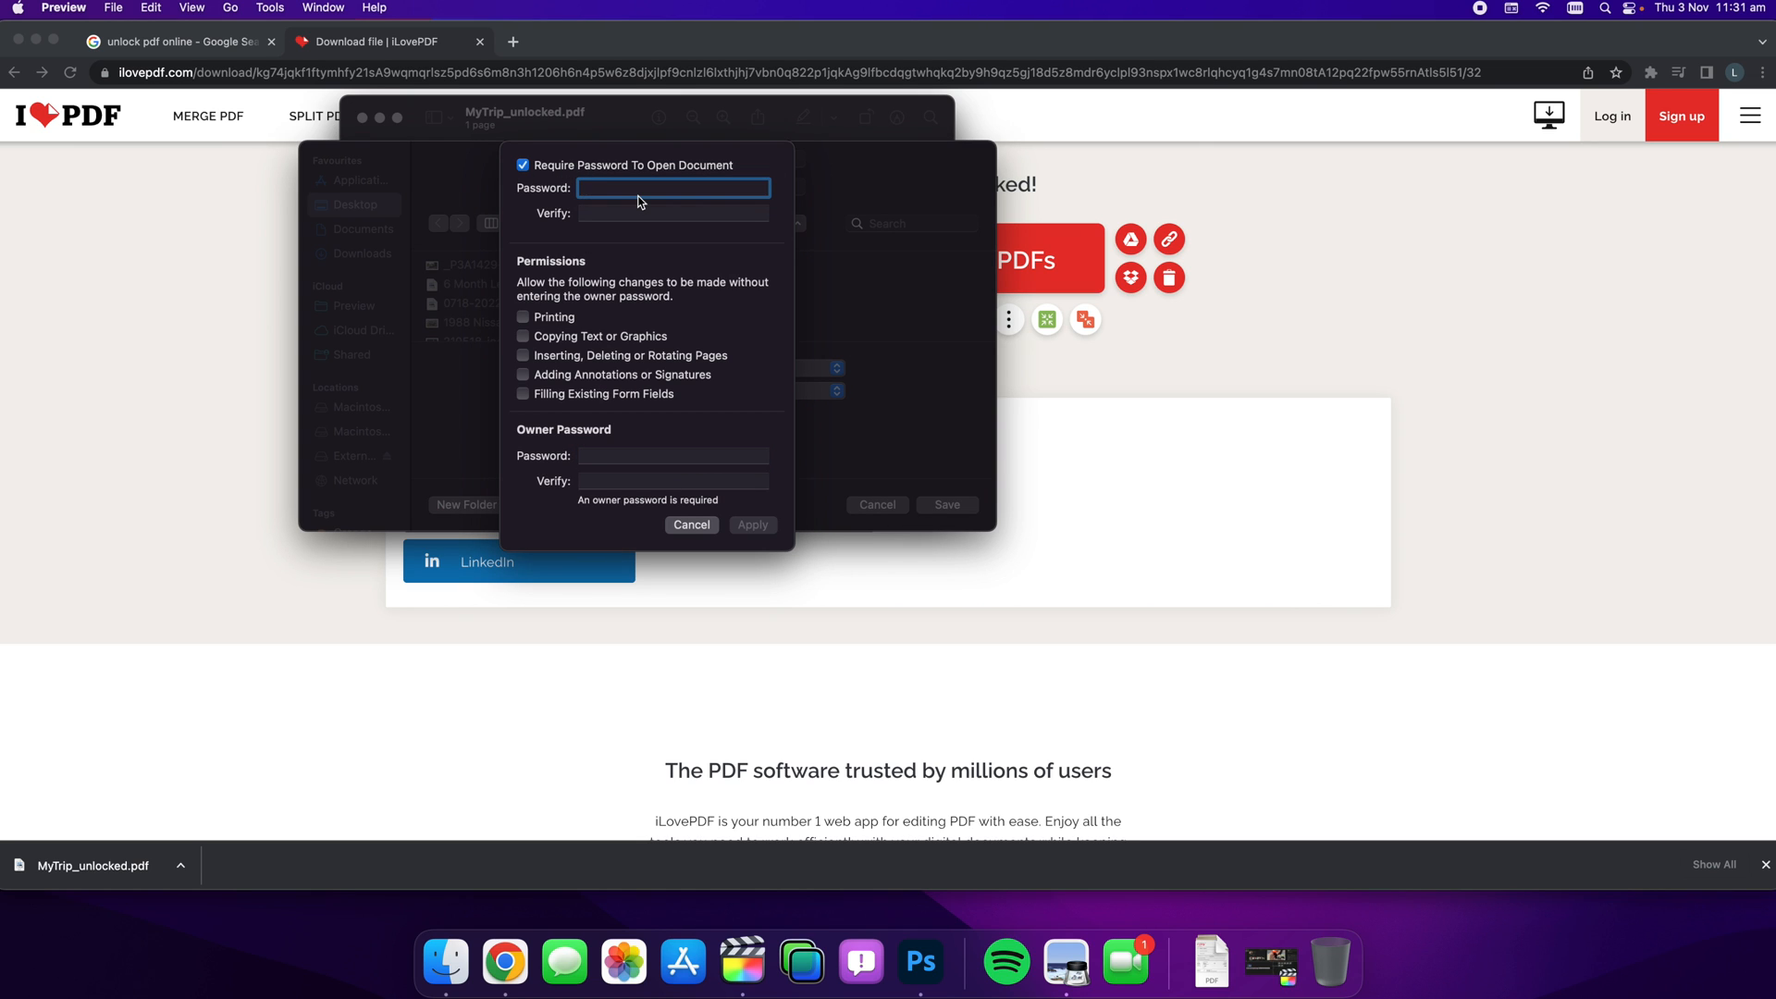
Step: Enter and verify the open and owner passwords, then apply the permission settings
{"action": "left_click", "coordinate": [674, 187]}
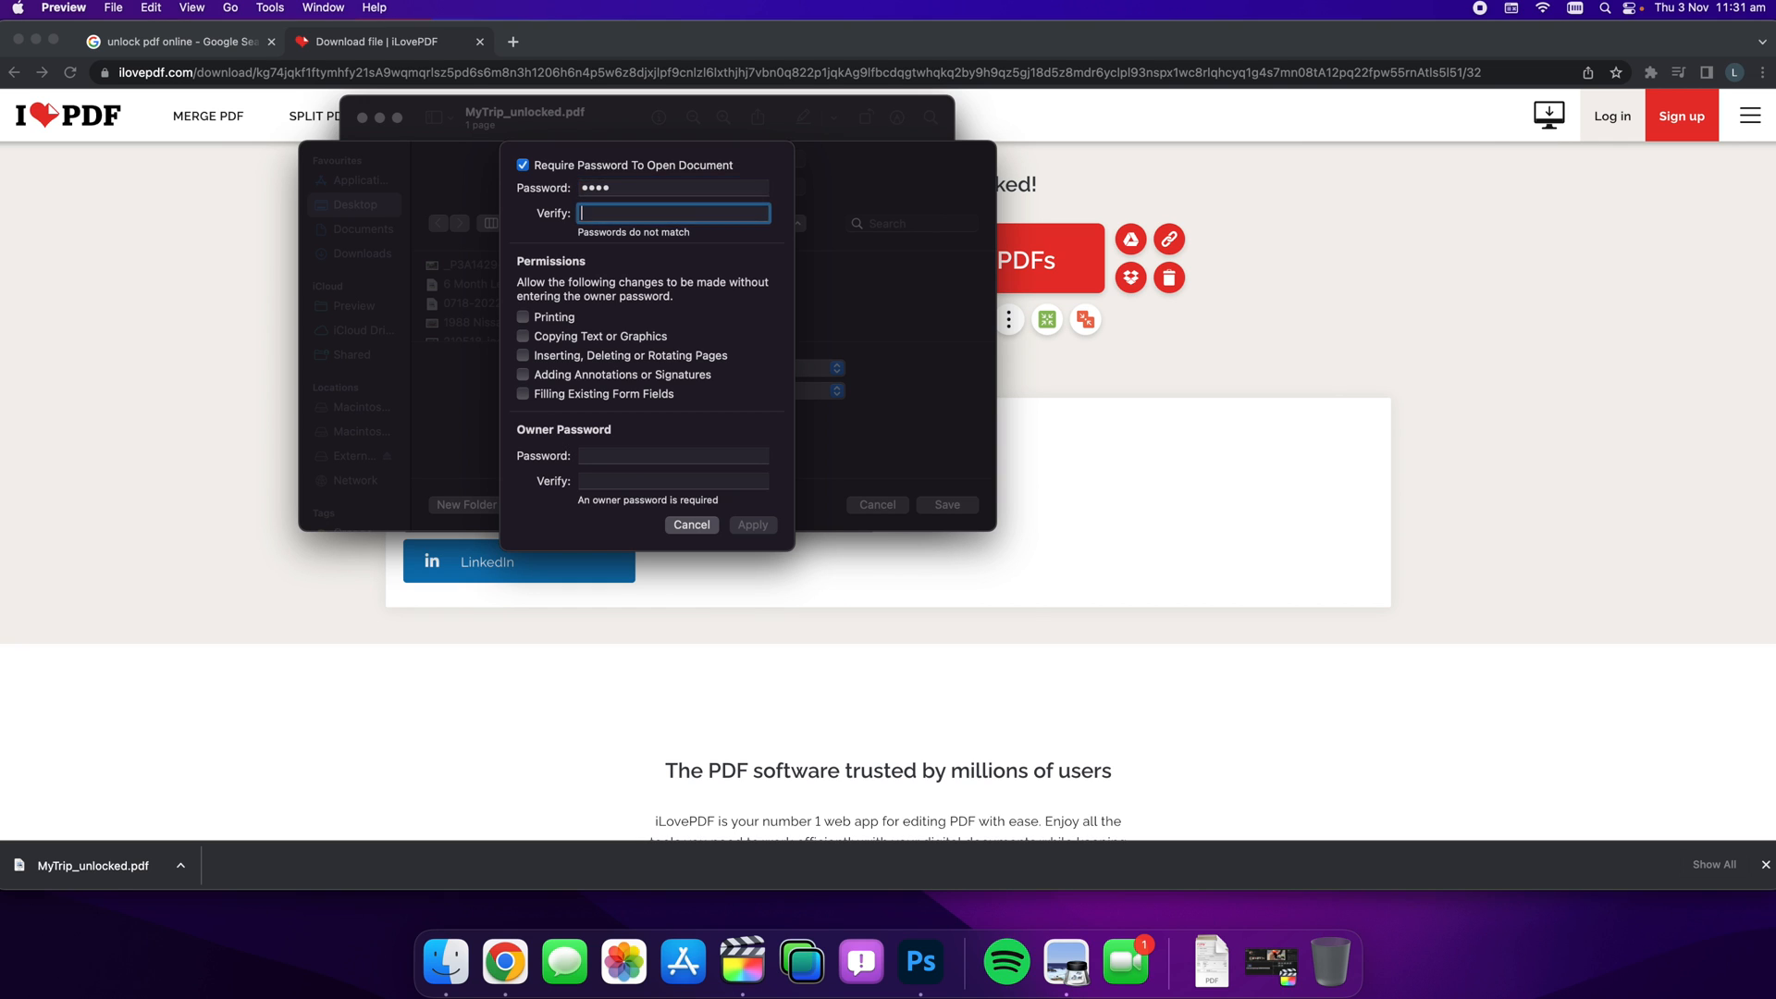
{"action": "type", "text": "••••"}
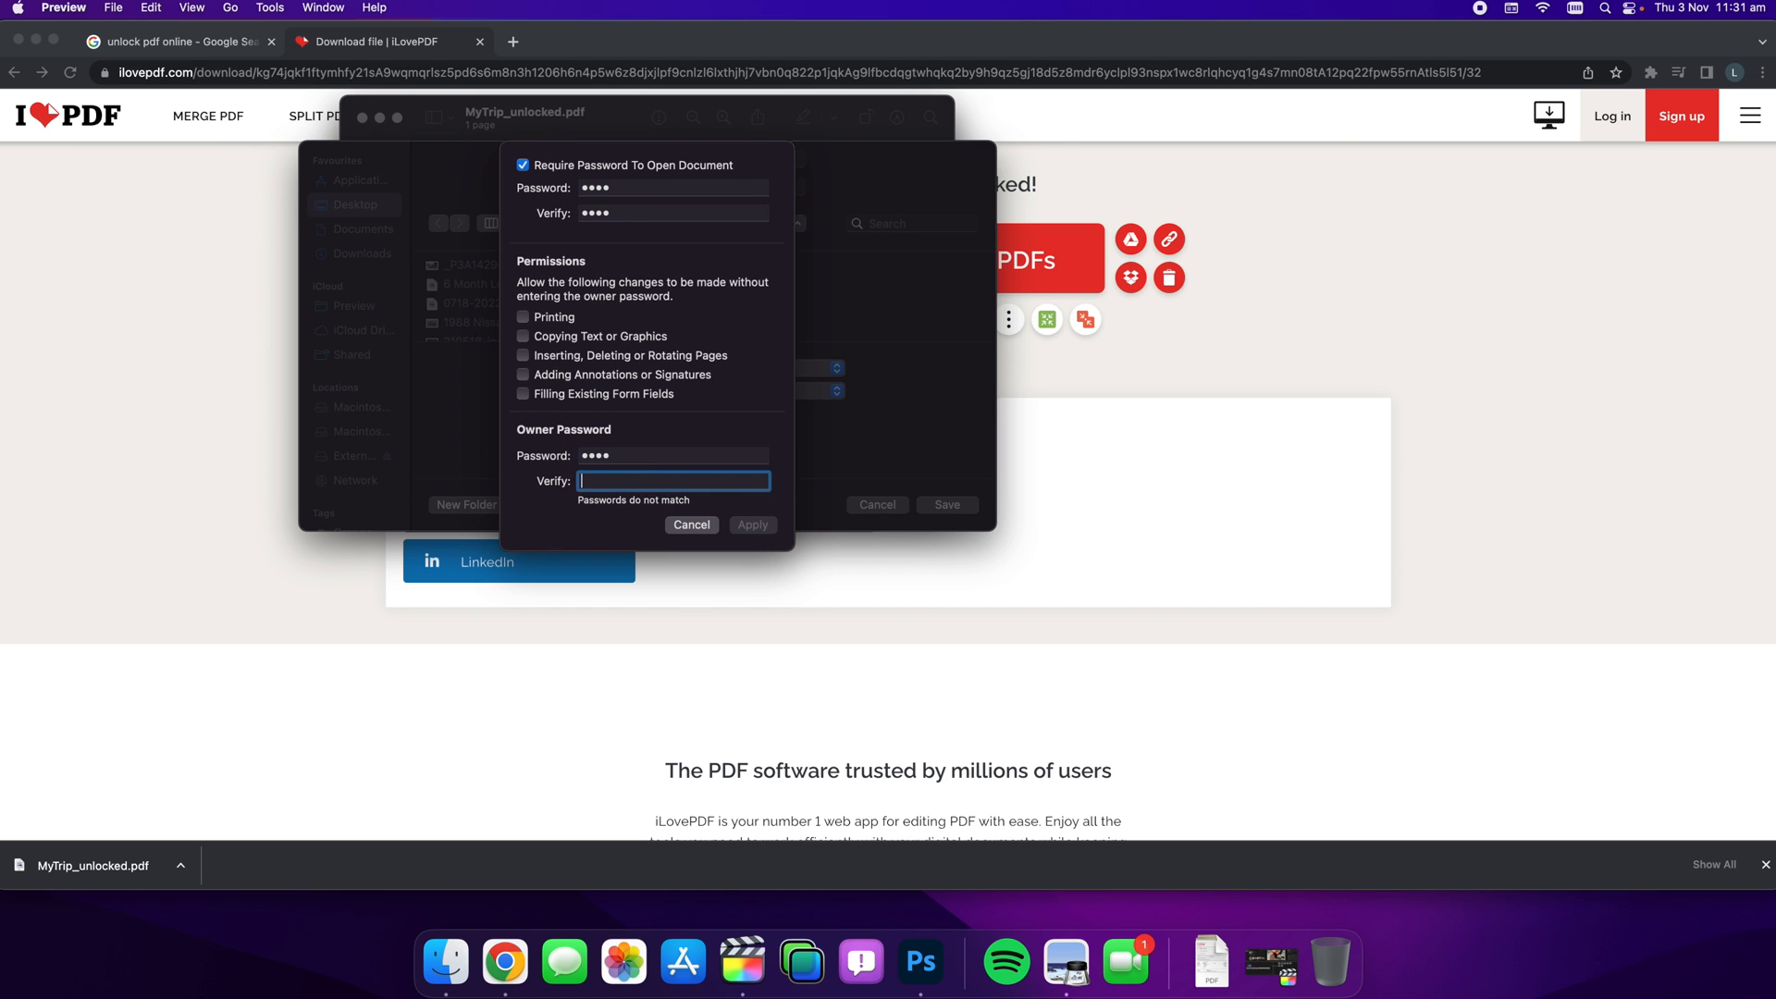
{"action": "type", "text": "••••"}
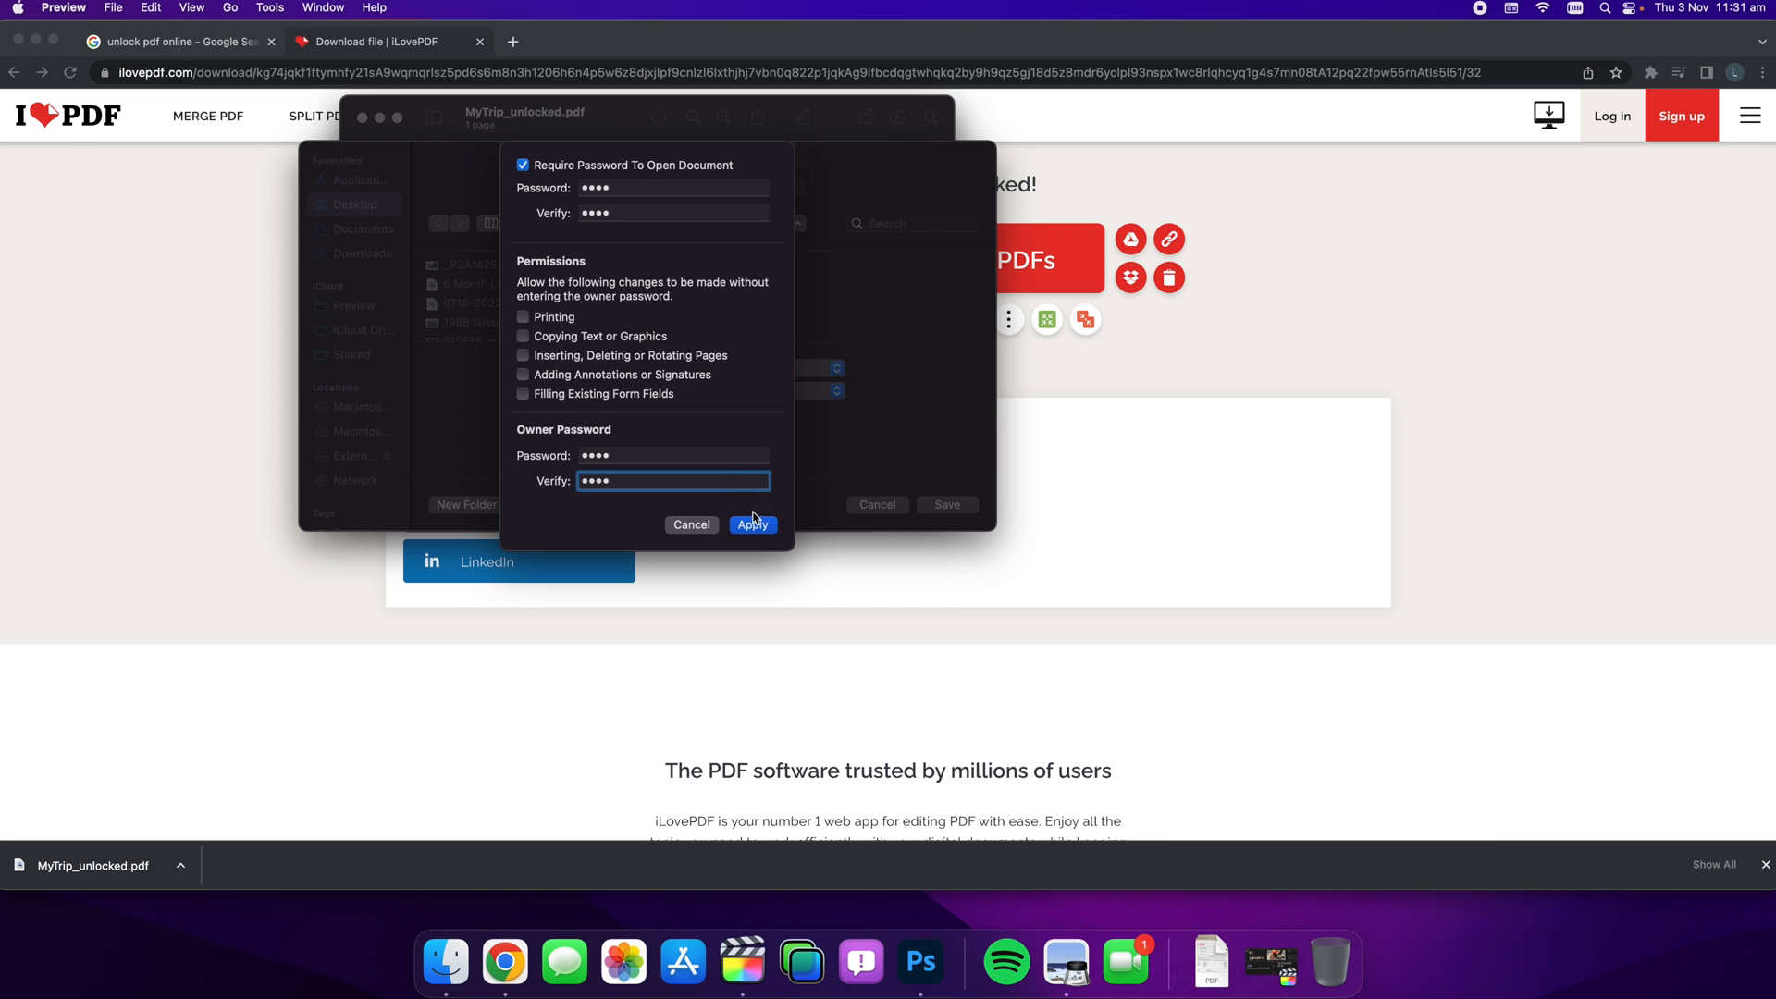
{"action": "left_click", "coordinate": [753, 523]}
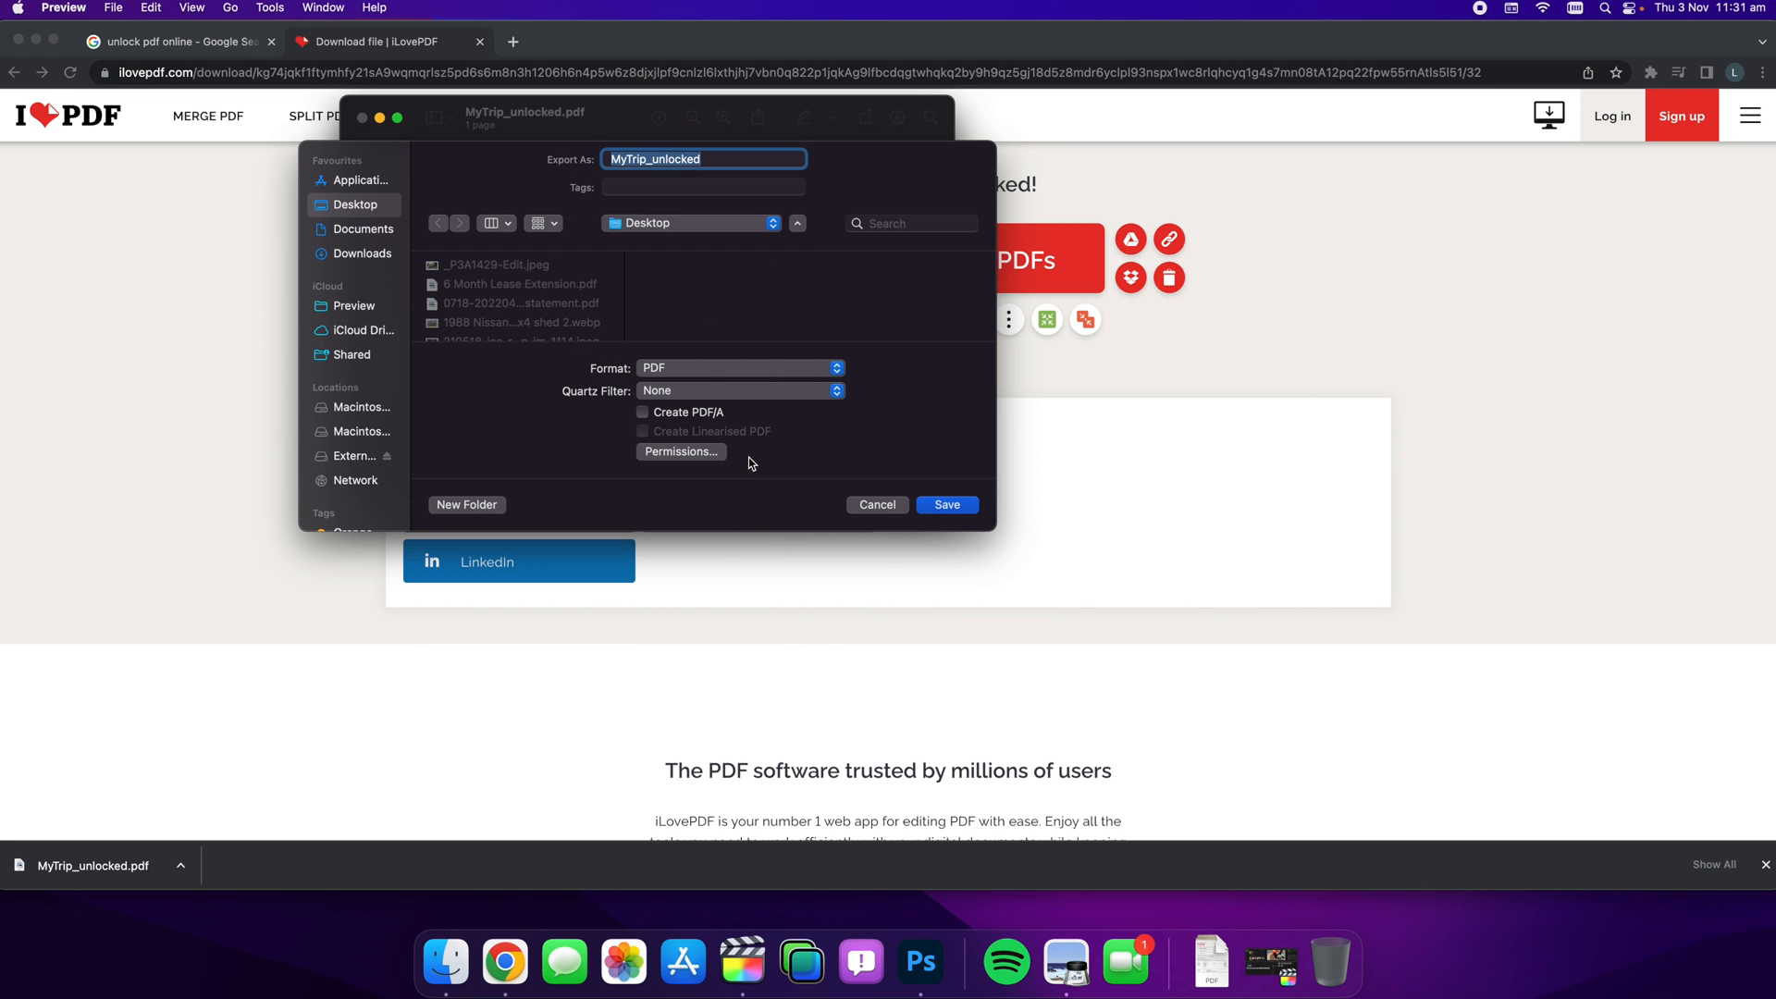
Step: Save the protected export, then open MyTrip_unlocked from the Desktop in Finder
{"action": "left_click", "coordinate": [946, 503]}
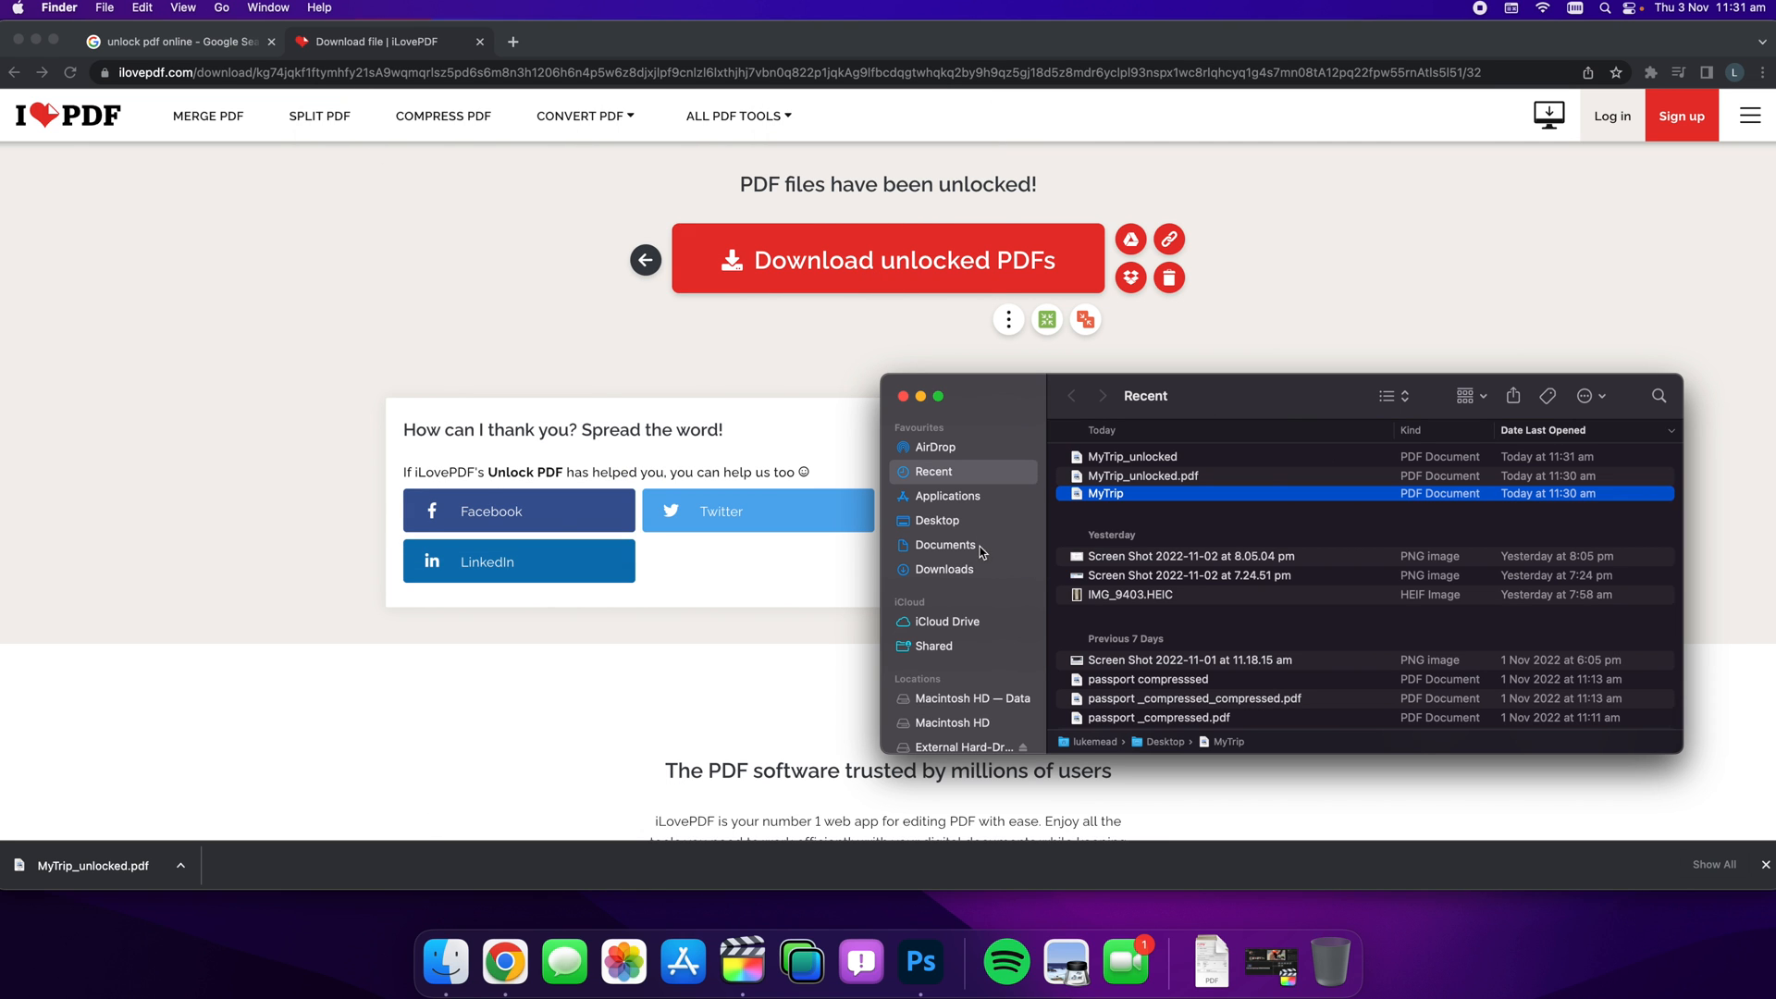
{"action": "left_click", "coordinate": [946, 544]}
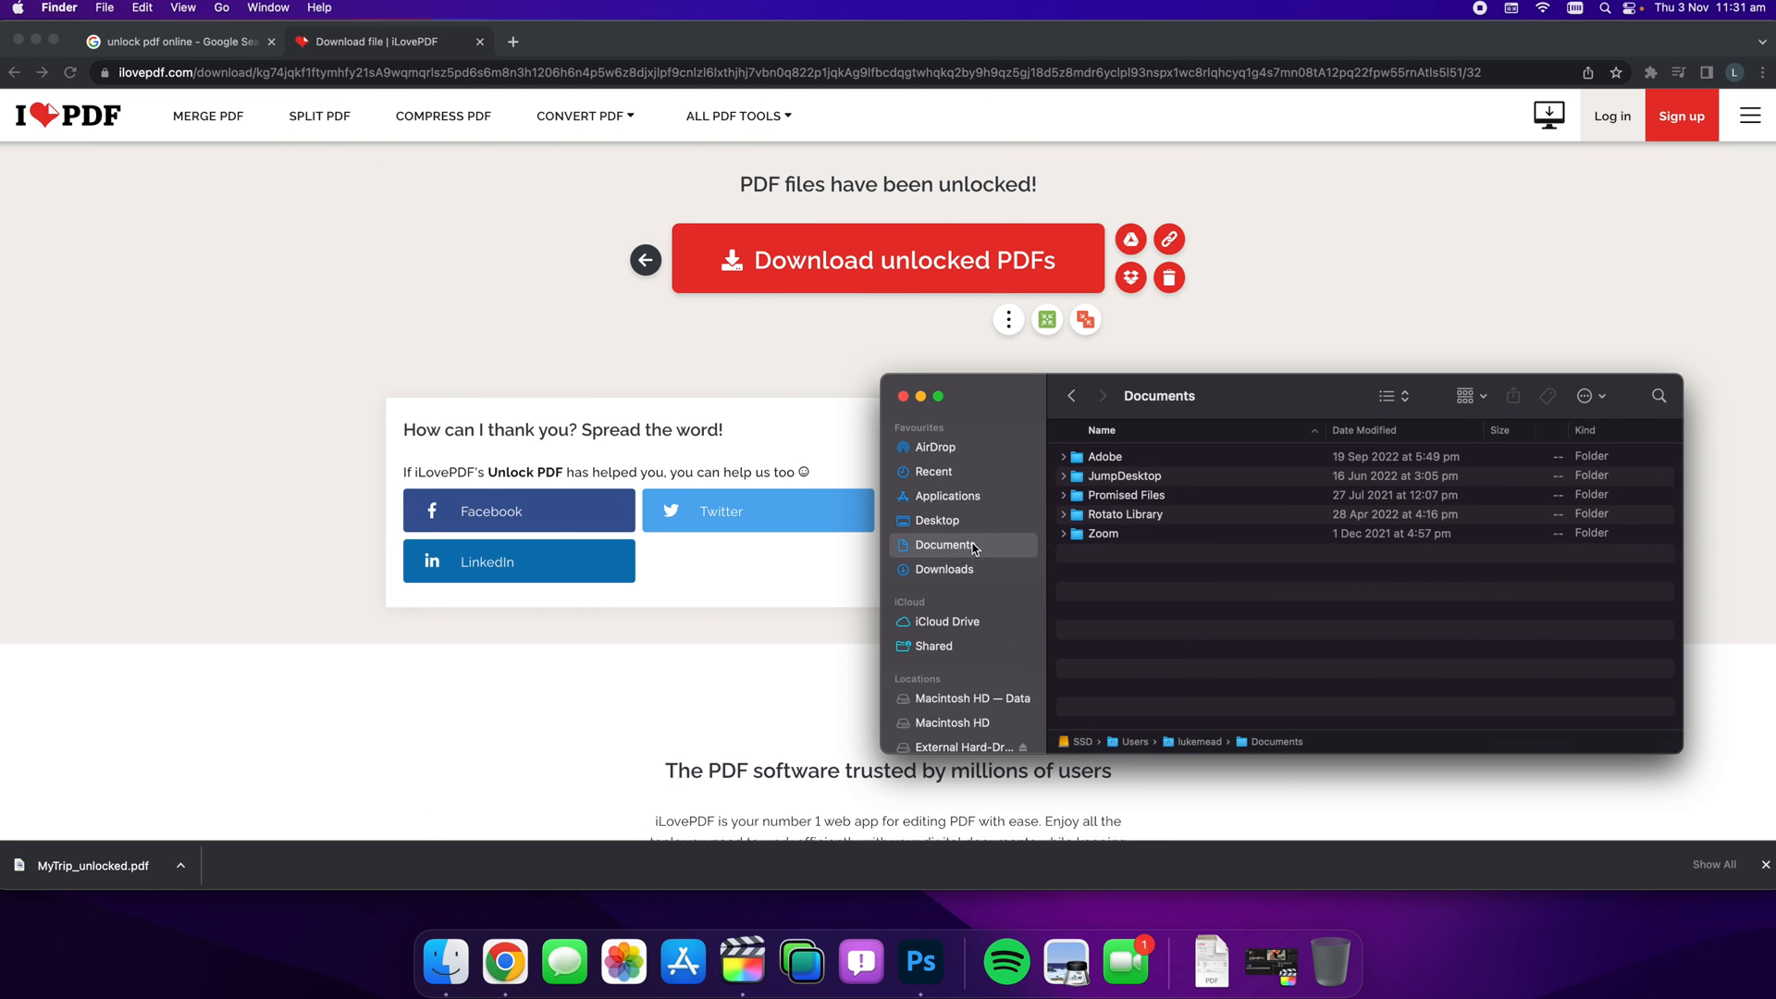
{"action": "left_click", "coordinate": [937, 520]}
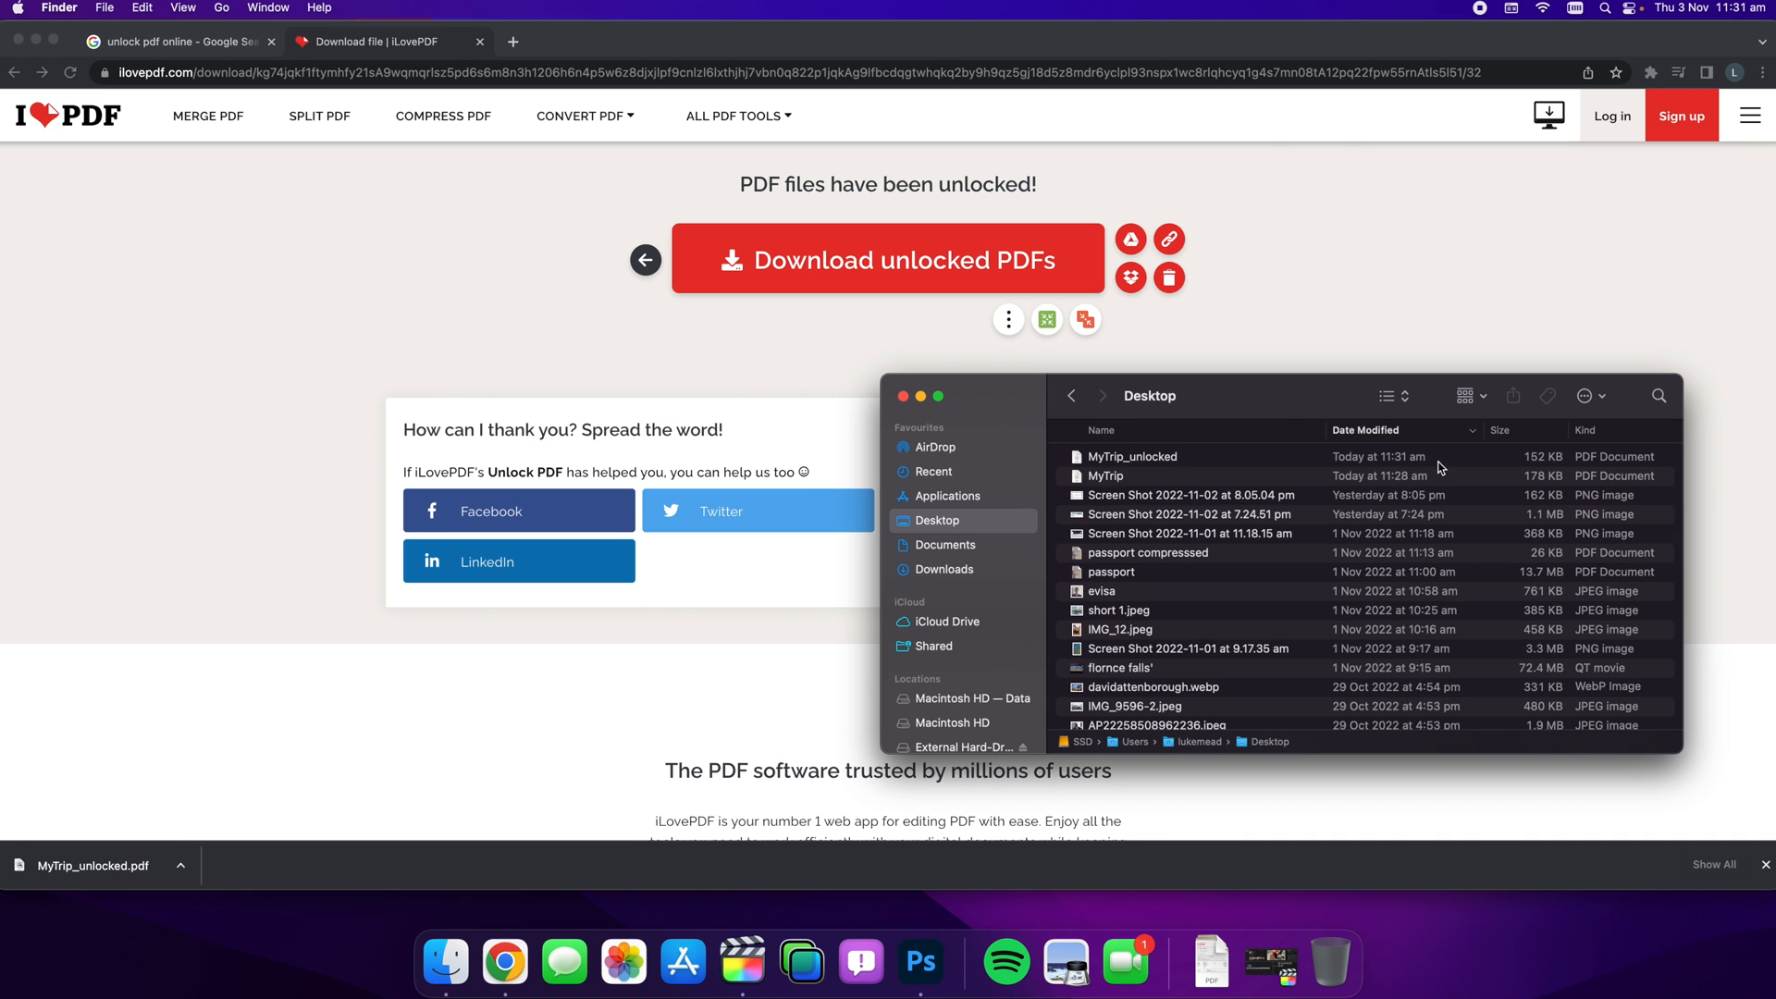
{"action": "double_click", "coordinate": [1133, 457]}
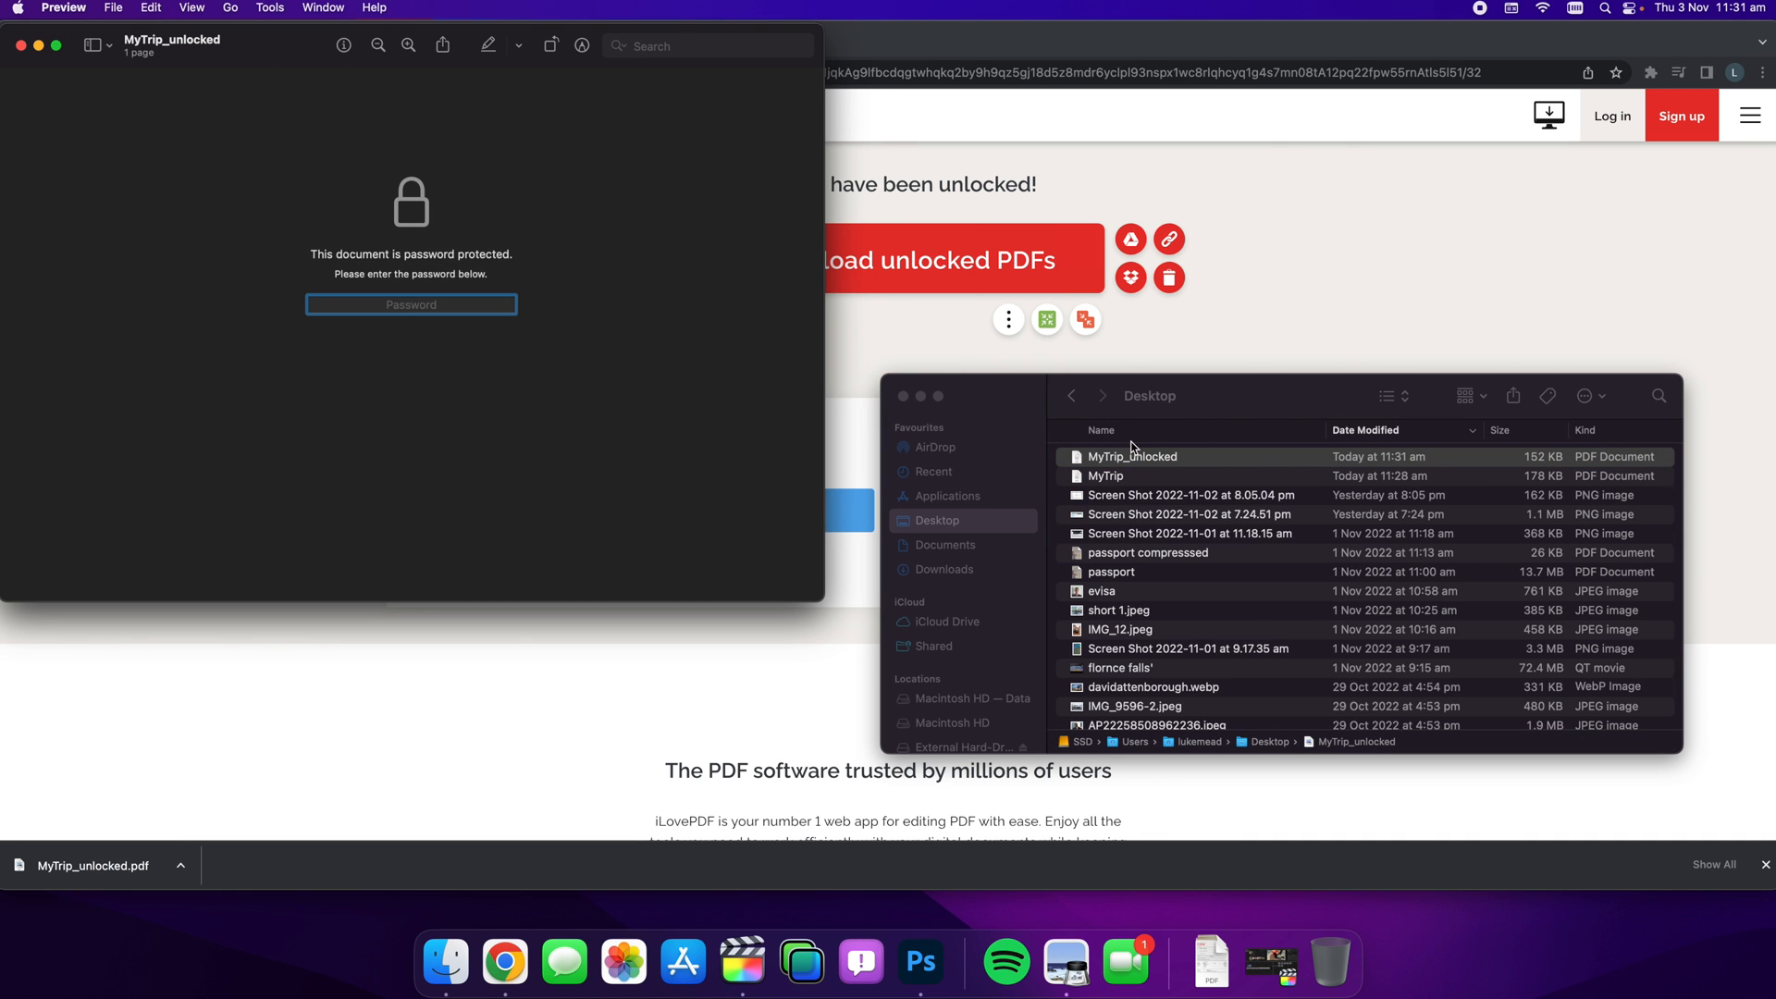
Step: Enter the new password to unlock MyTrip_unlocked and view the Adelaide–Canberra travel document
{"action": "type", "text": "••"}
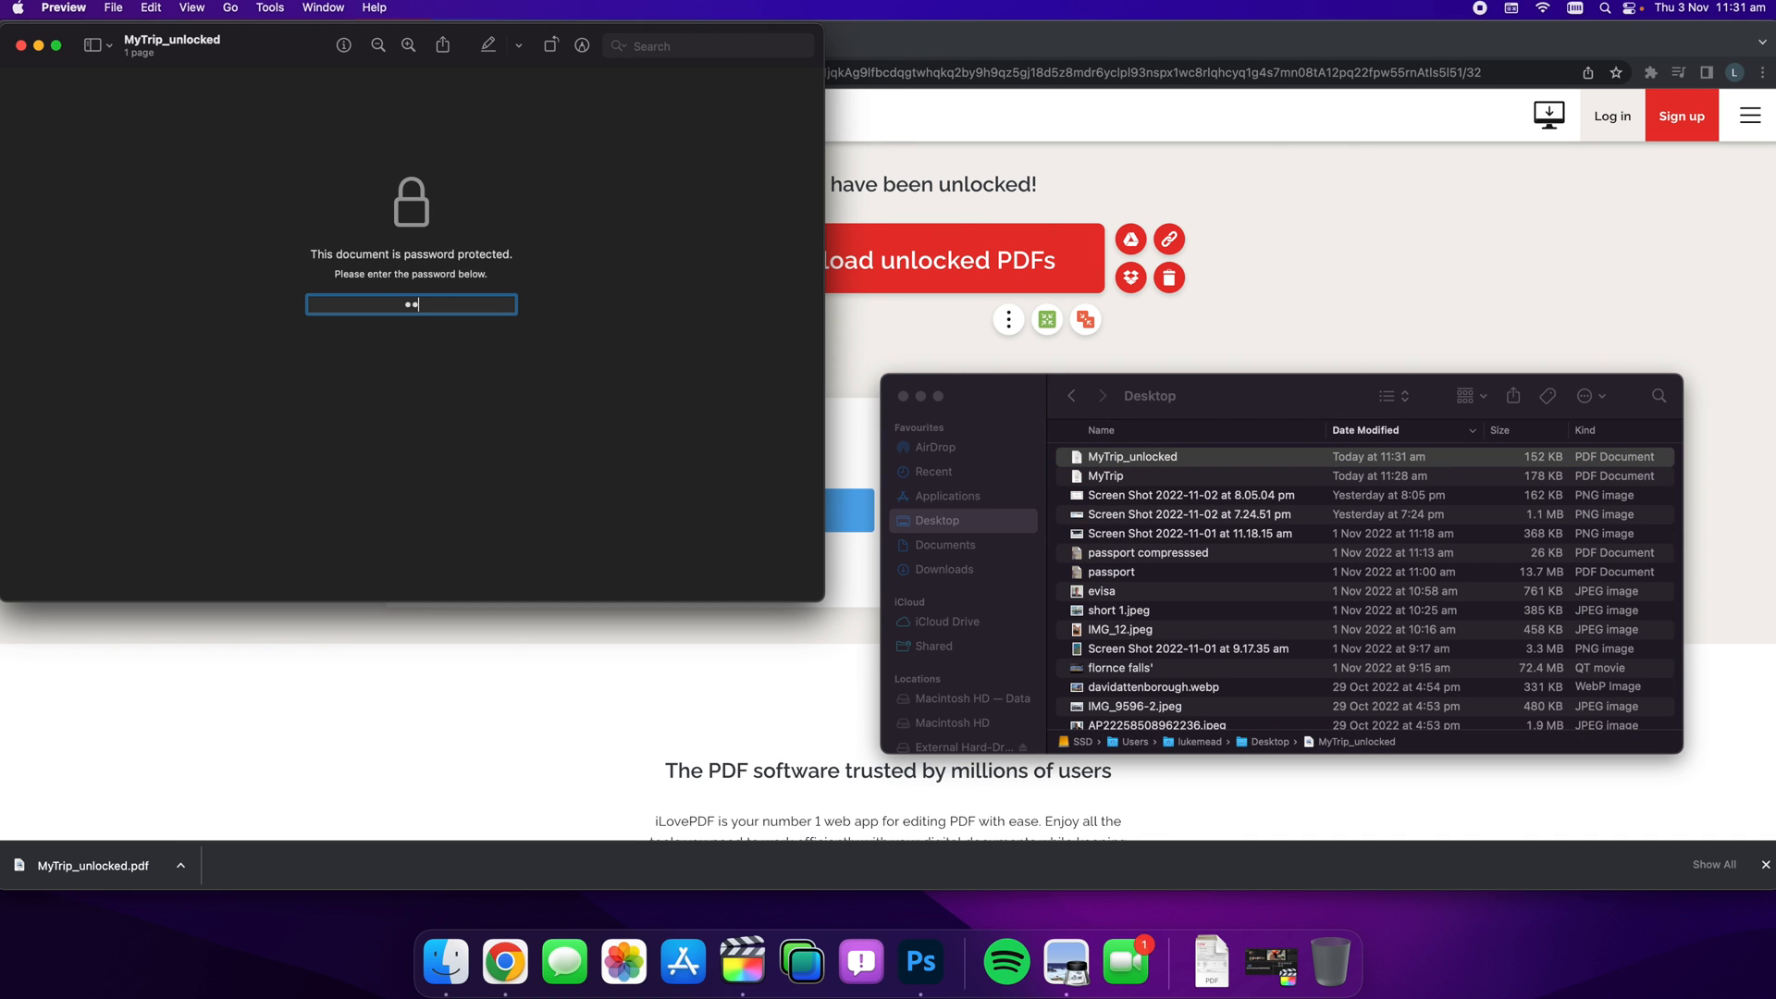
{"action": "key", "text": "Return"}
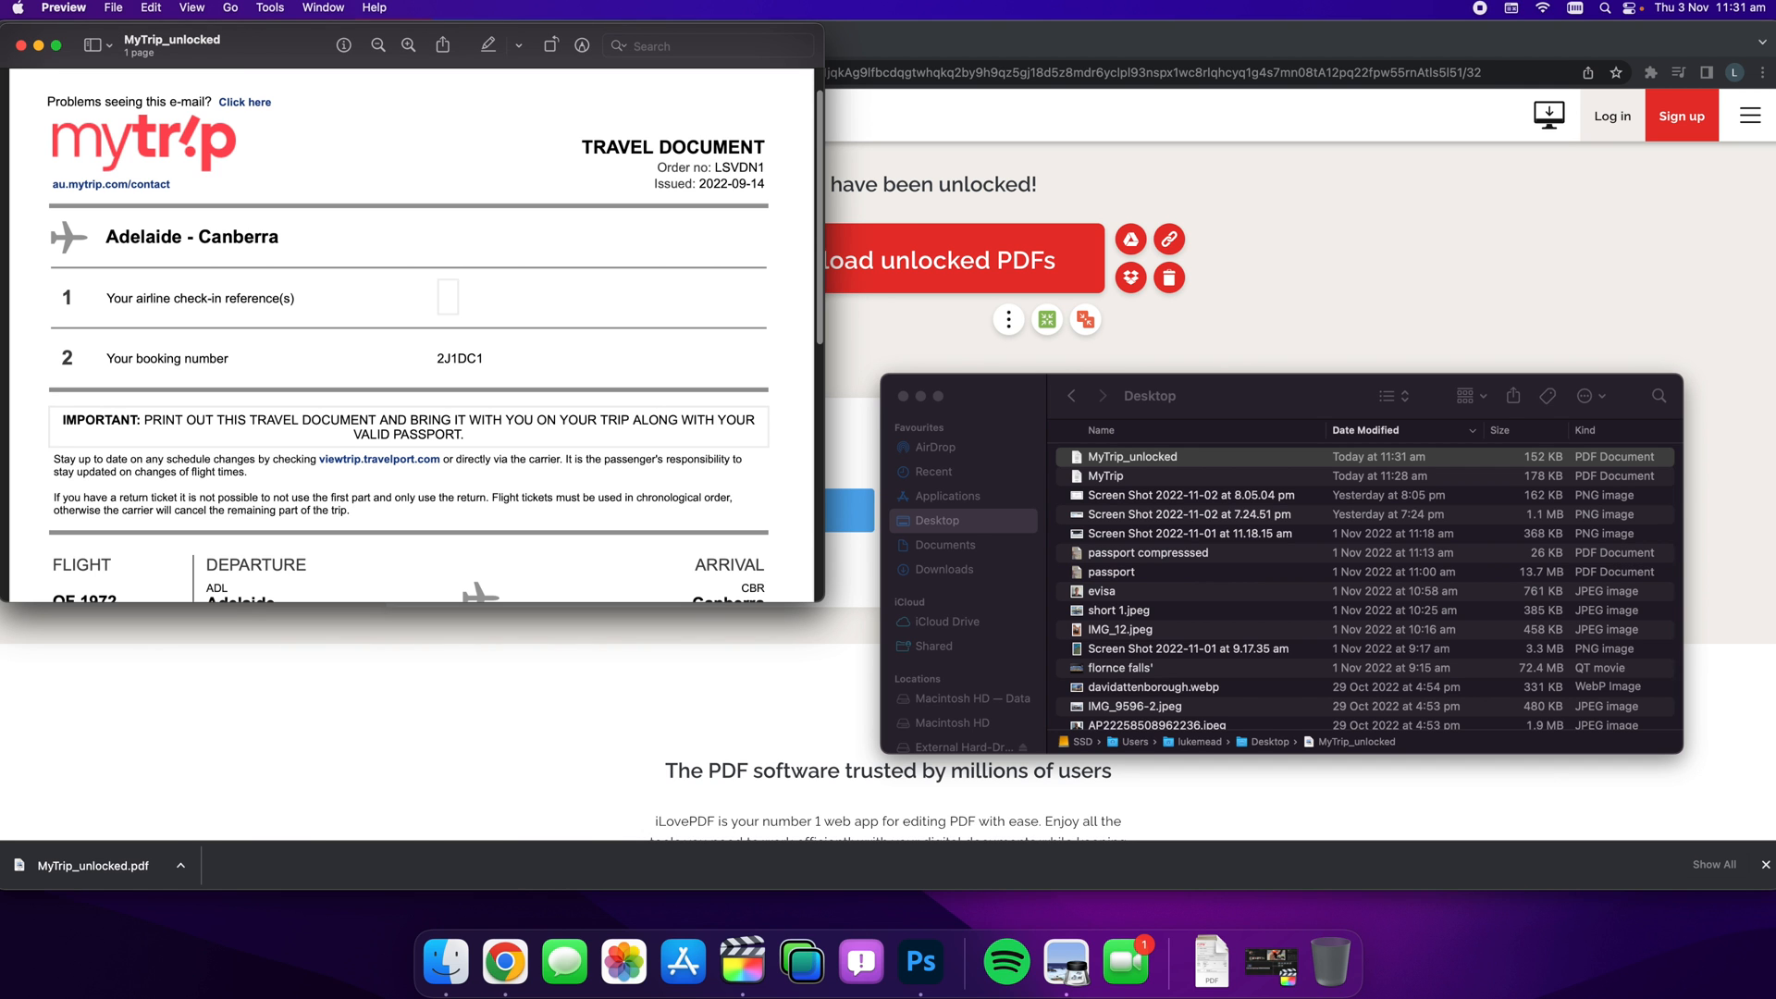
{"action": "scroll", "scroll_direction": "down", "scroll_amount": 3}
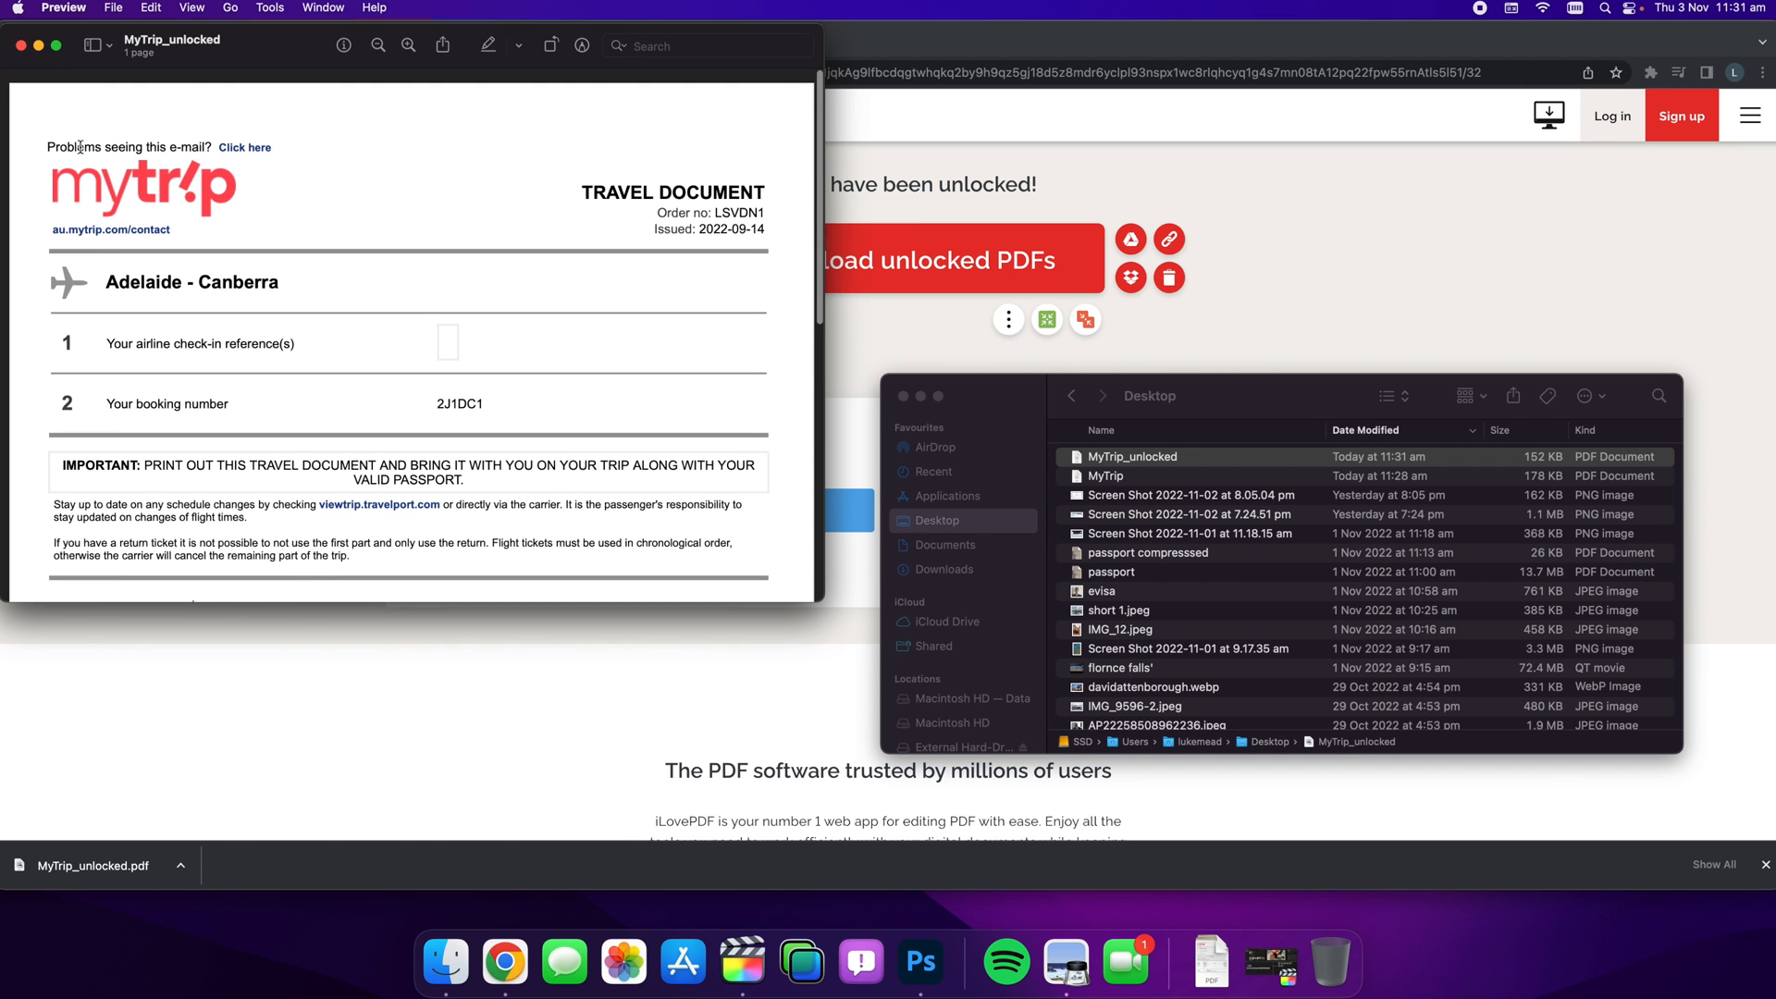